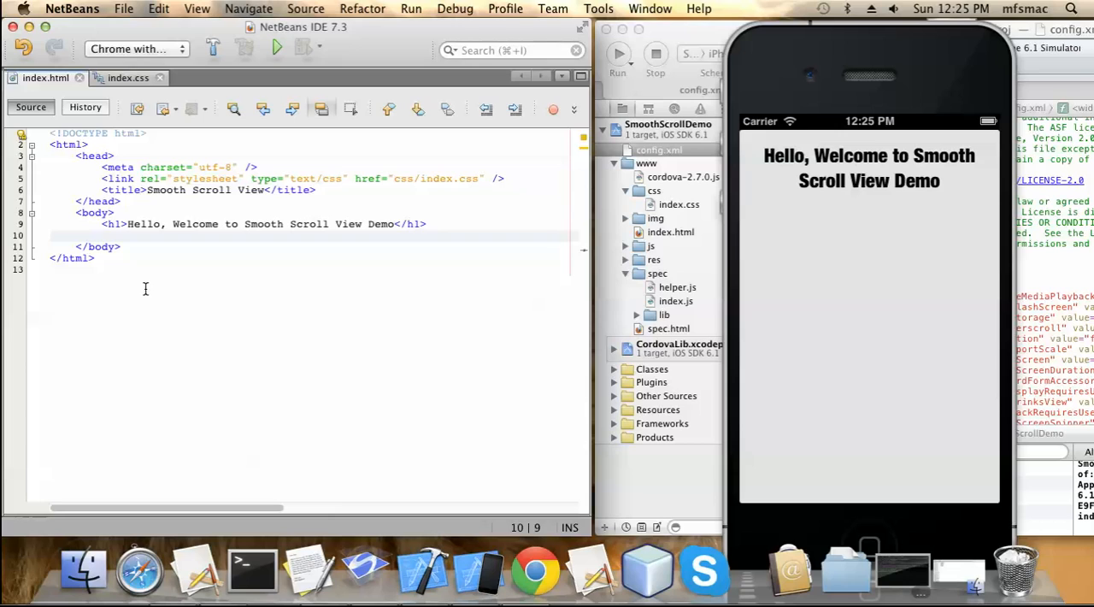
Step: Below the h1 in index.html, add a <ul> filled with many <li>This is a demo</li> items
{"action": "left_click", "coordinate": [102, 236]}
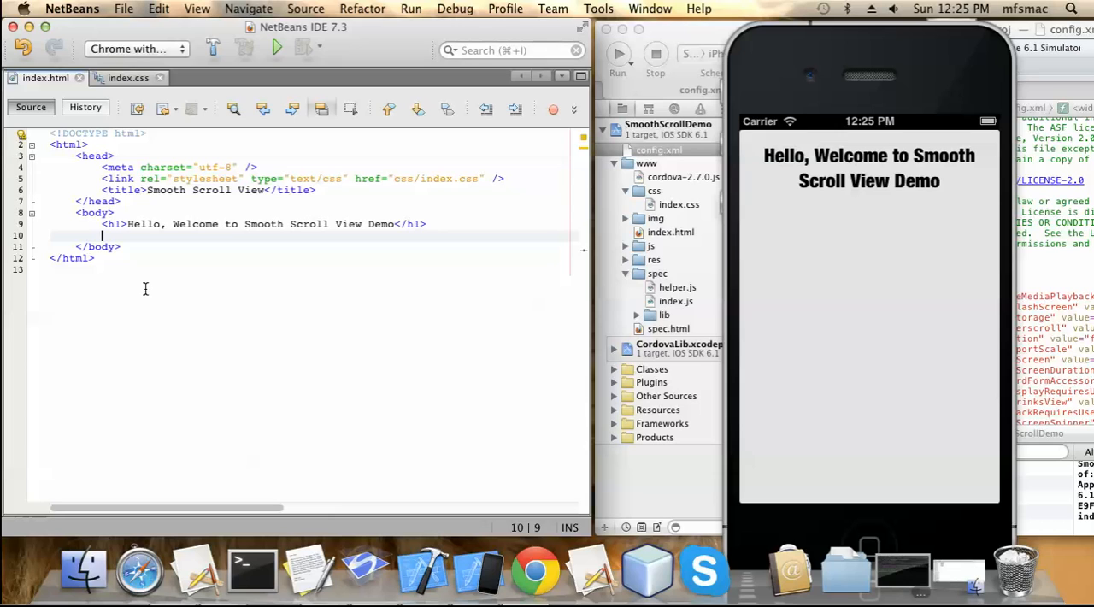
{"action": "type", "text": "<ul></ul>"}
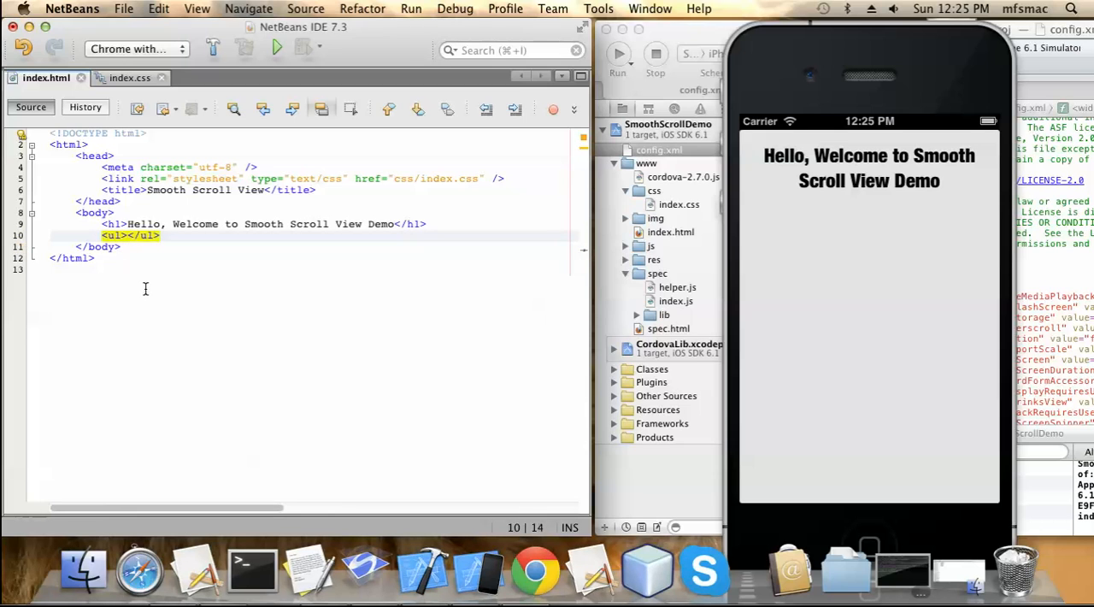
{"action": "key", "text": "return"}
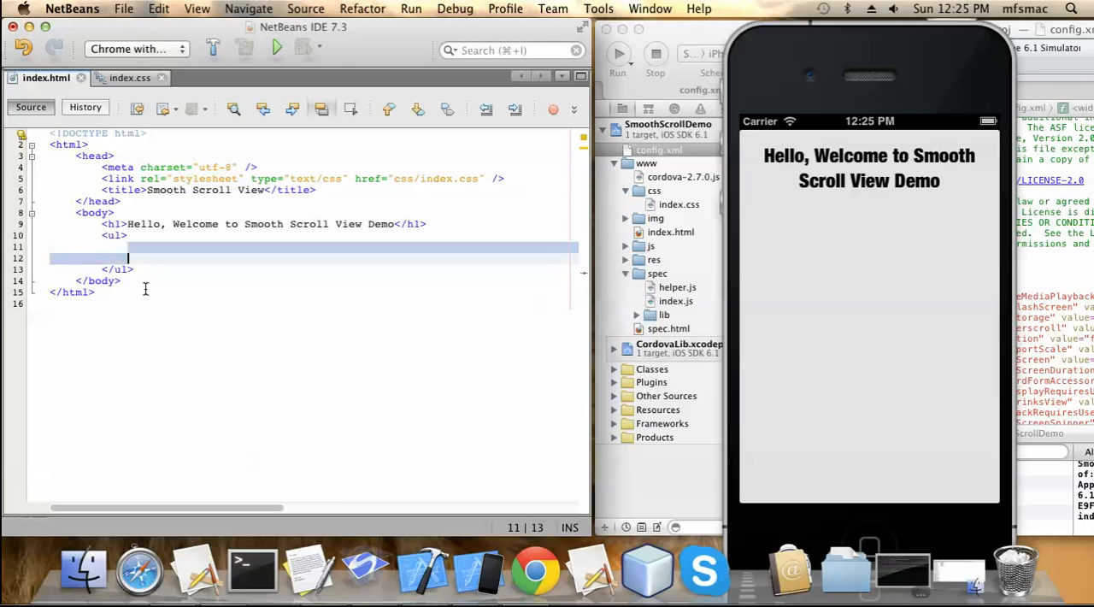
{"action": "type", "text": "<"}
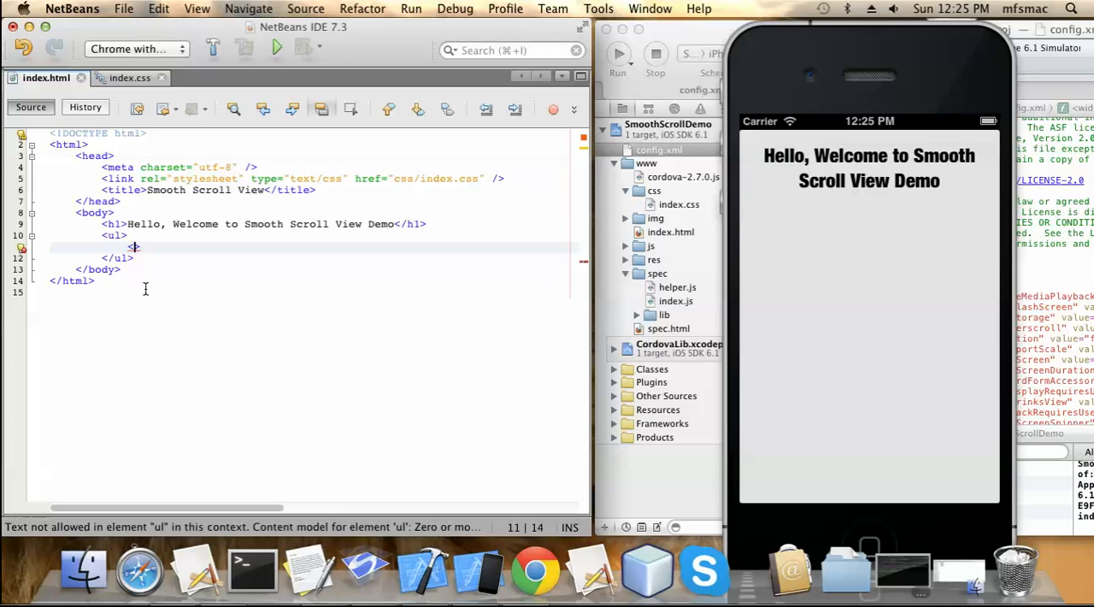
{"action": "type", "text": "<li>"}
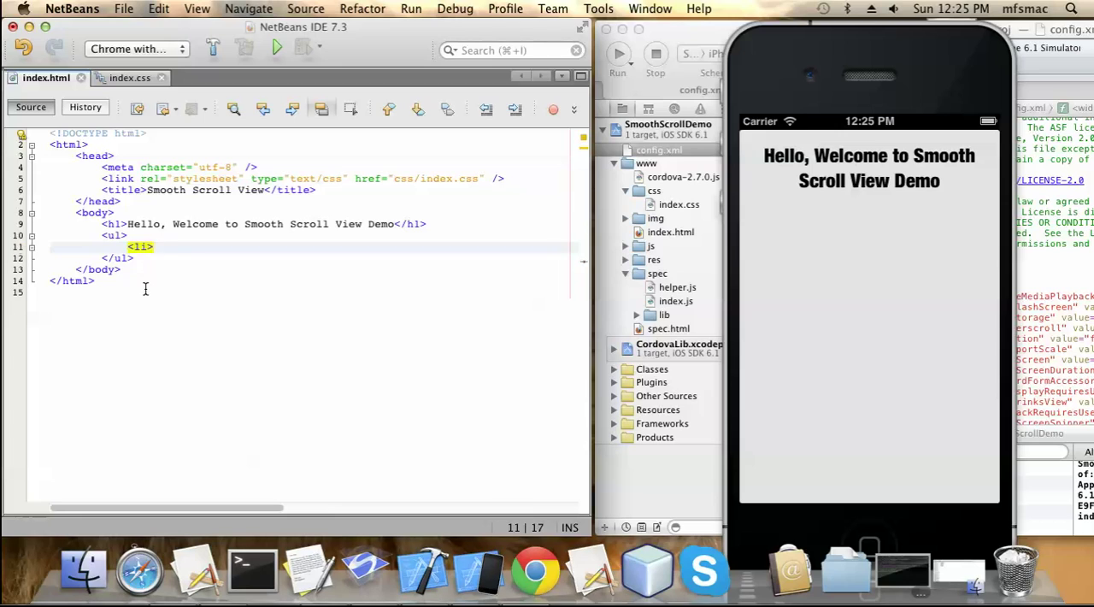
{"action": "type", "text": "This is a"}
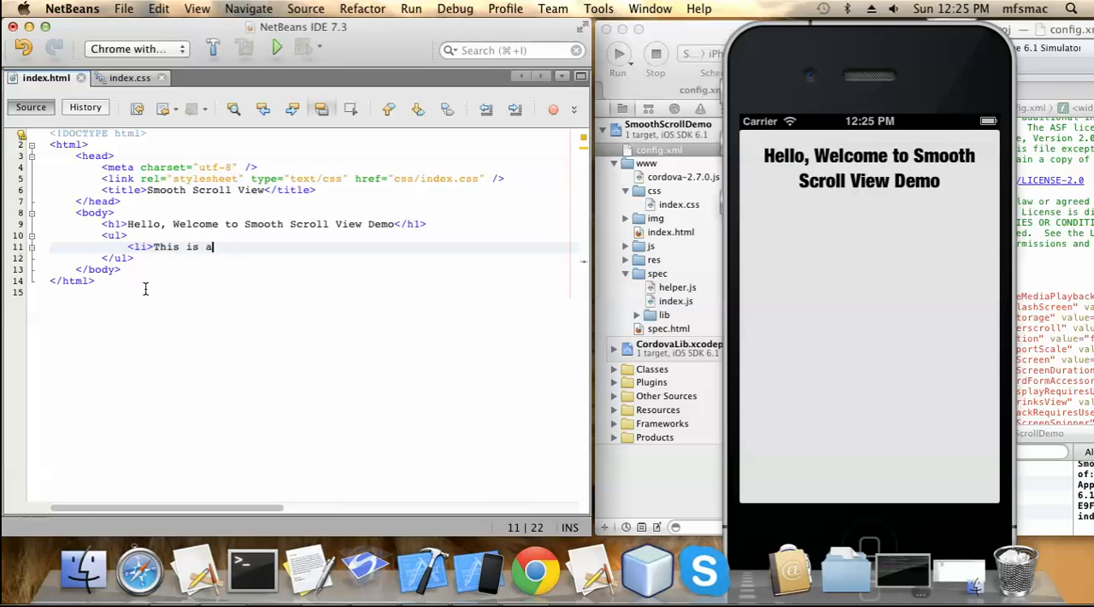
{"action": "type", "text": "demo"}
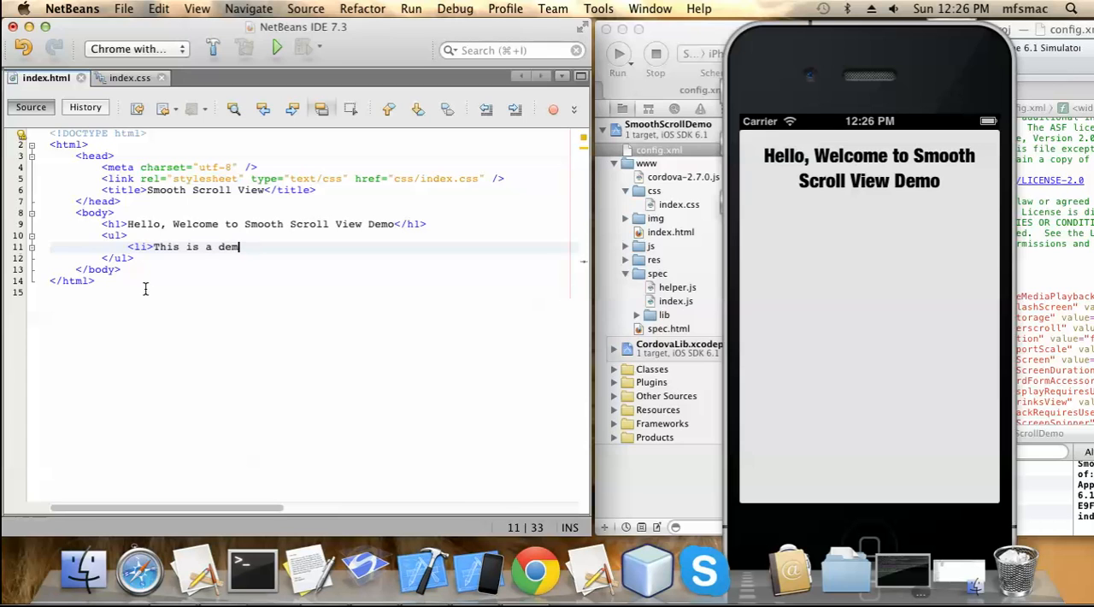
{"action": "type", "text": "o</li>"}
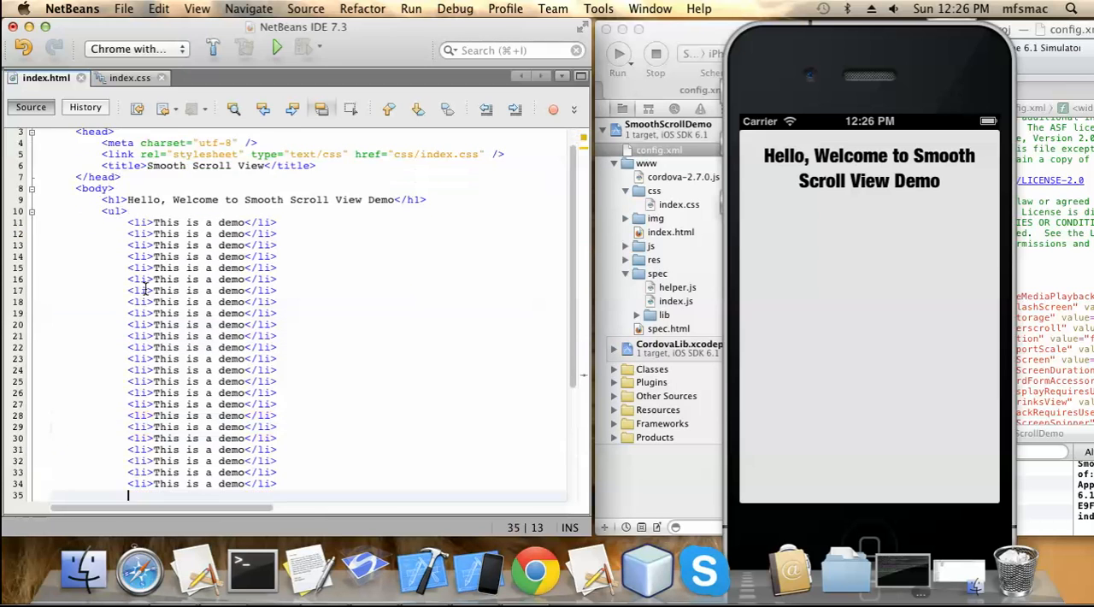
{"action": "scroll", "scroll_direction": "down", "scroll_amount": 3}
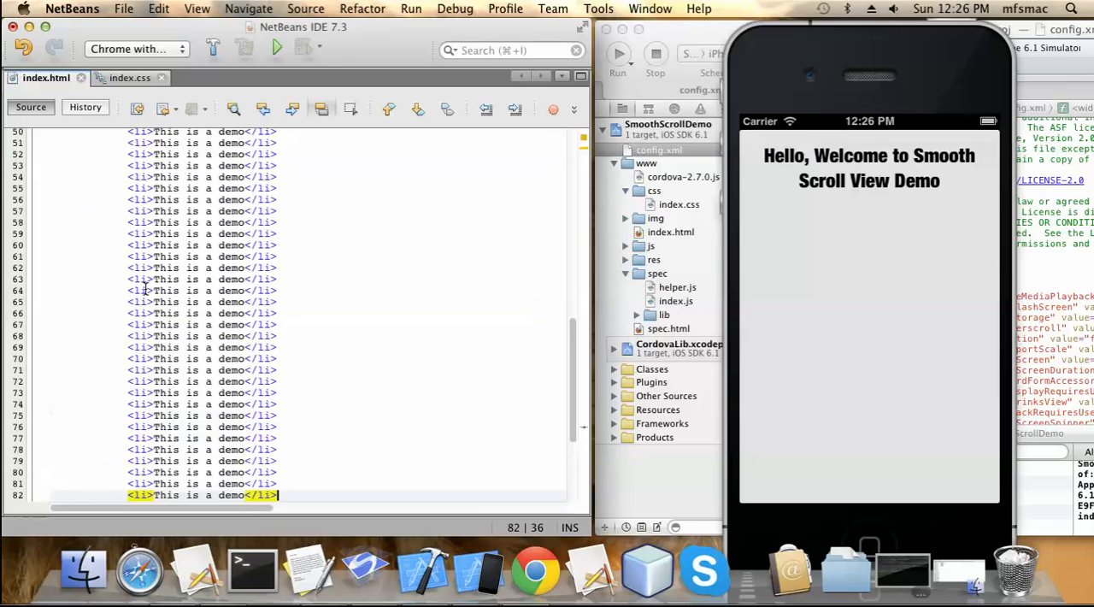
{"action": "scroll", "scroll_direction": "down", "scroll_amount": 3}
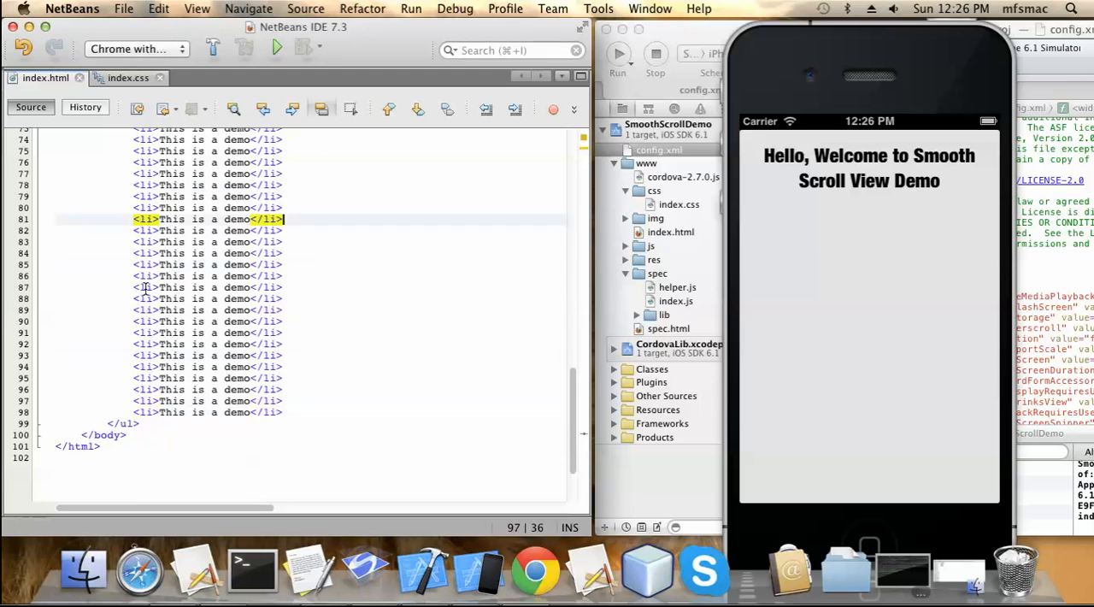
{"action": "scroll", "scroll_direction": "up", "scroll_amount": 3}
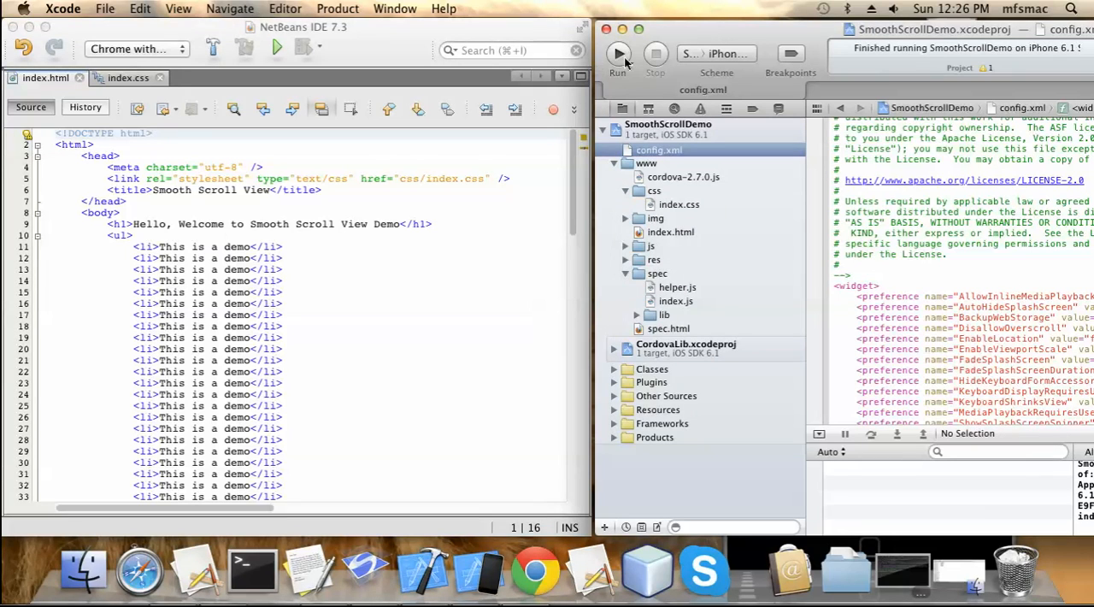
Step: Run the app from Xcode and swipe the demo list up and down in the simulator
{"action": "left_click", "coordinate": [619, 53]}
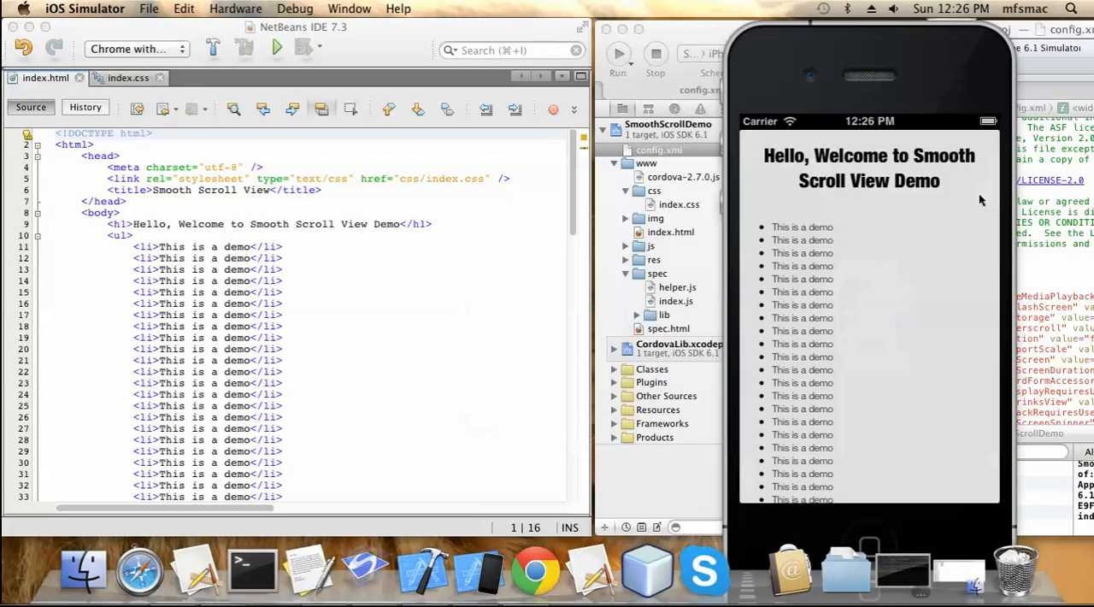
{"action": "scroll", "scroll_direction": "down", "scroll_amount": 3}
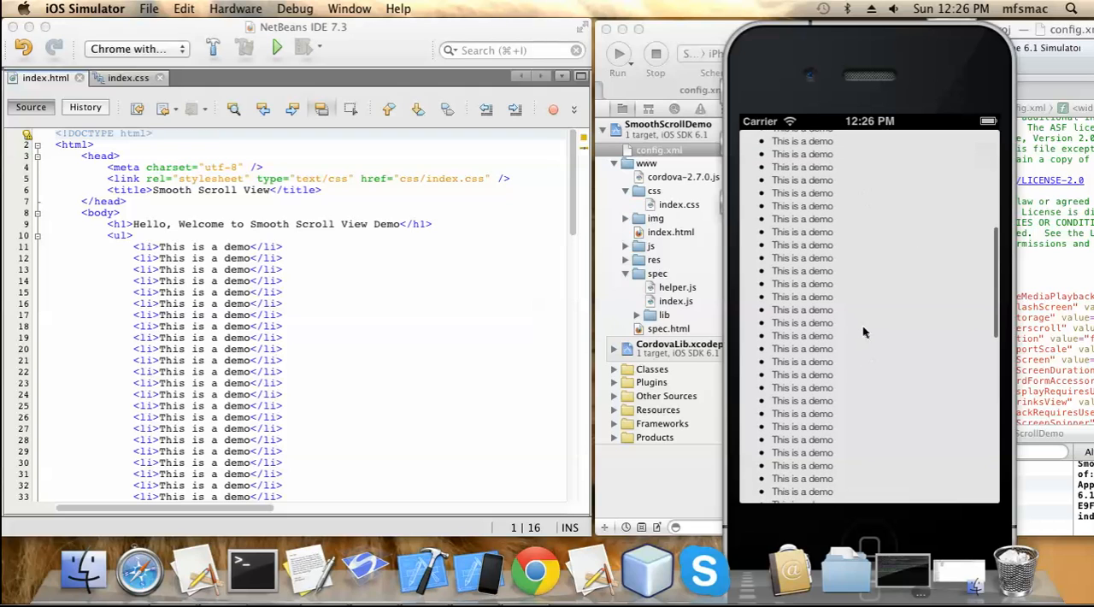
{"action": "scroll", "scroll_direction": "up", "scroll_amount": 3}
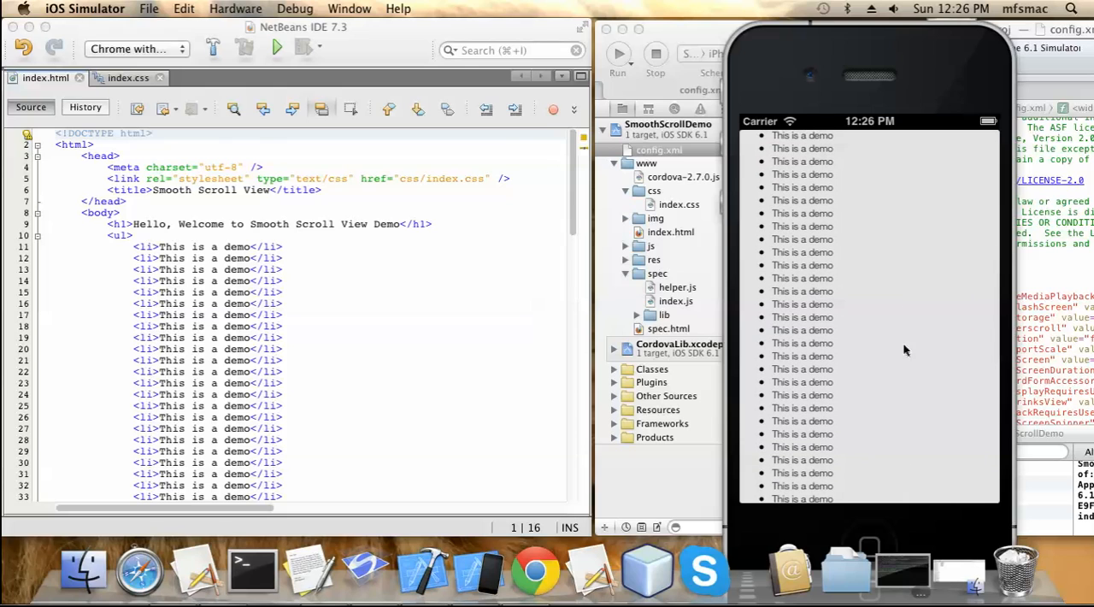
{"action": "scroll", "scroll_direction": "up", "scroll_amount": 3}
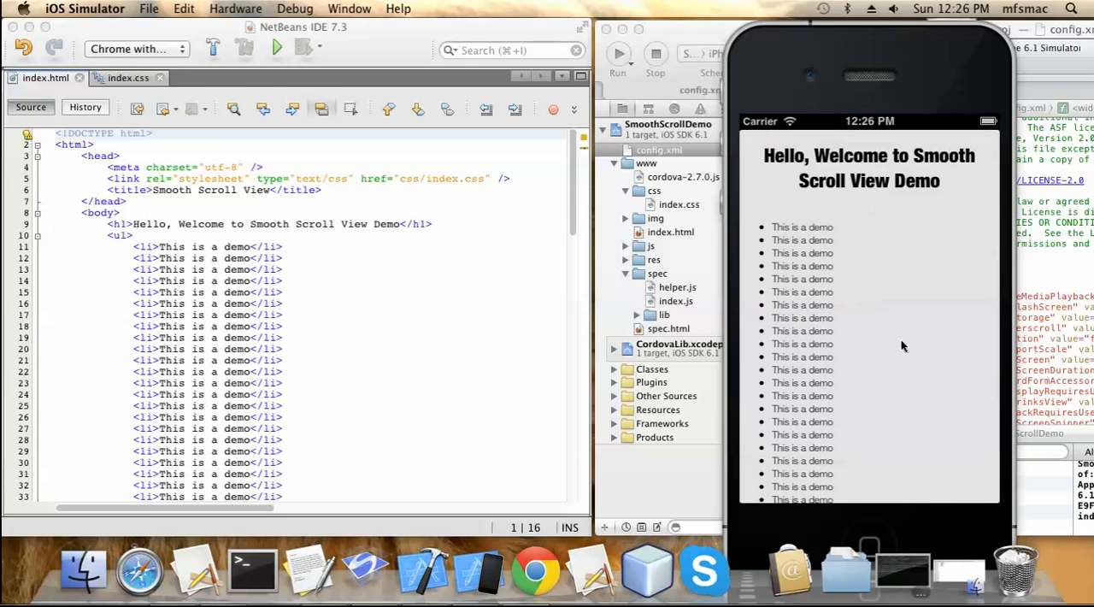
{"action": "mouse_move", "coordinate": [889, 250]}
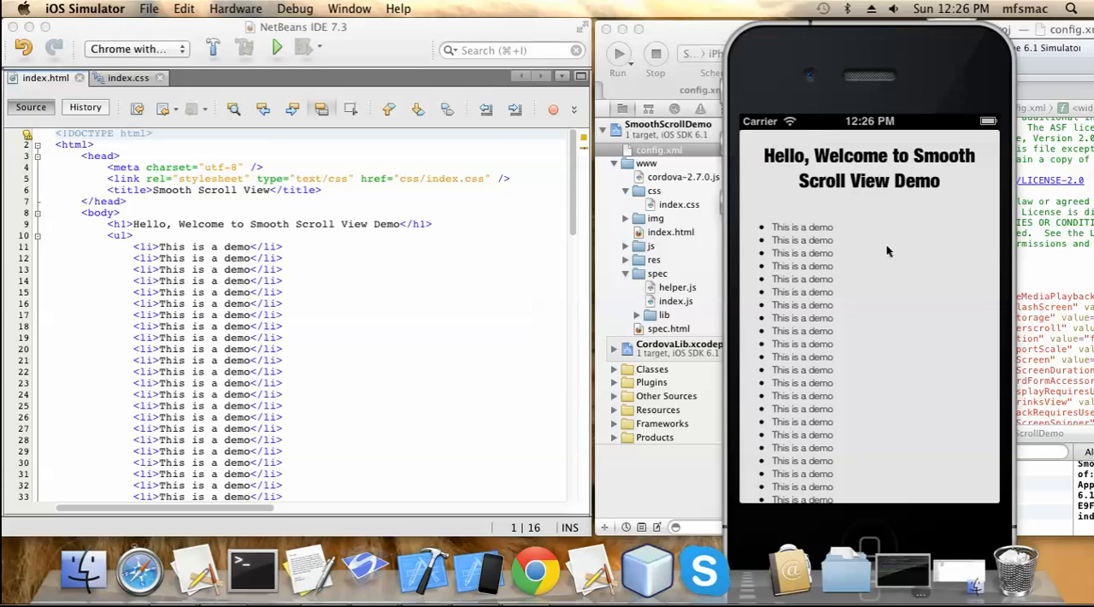
{"action": "mouse_move", "coordinate": [934, 212]}
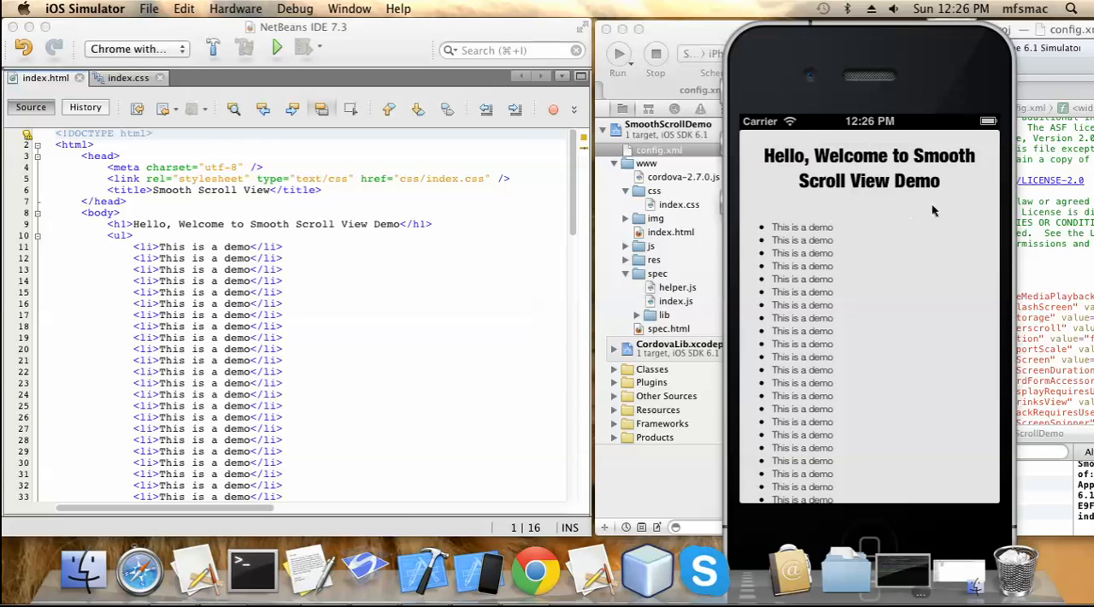
{"action": "mouse_move", "coordinate": [821, 216]}
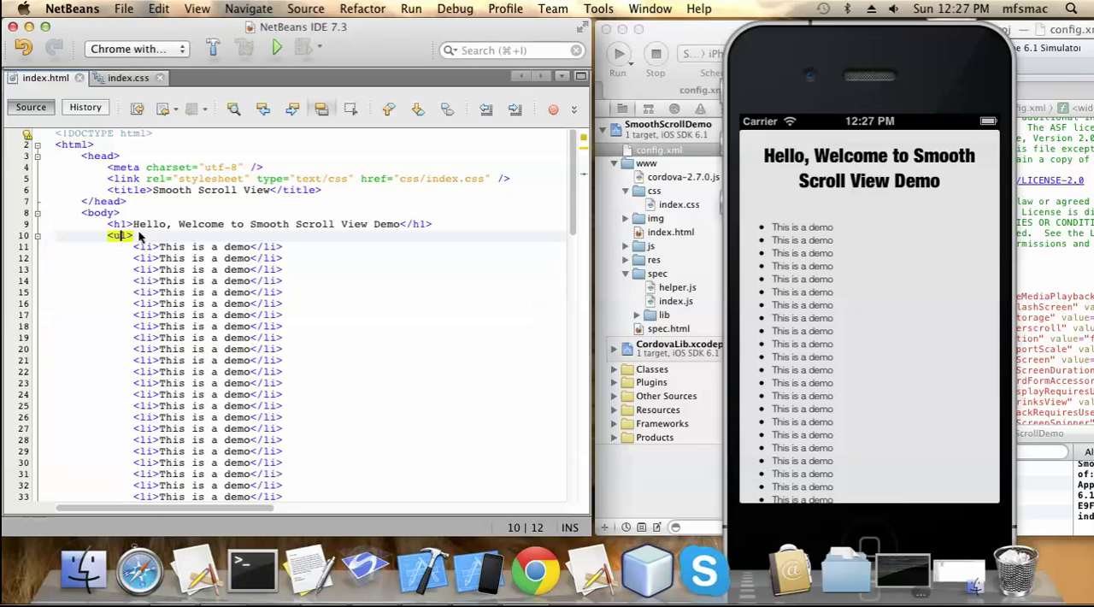
Step: In index.css give the ul rule position: absolute and top: 80px
{"action": "left_click", "coordinate": [126, 79]}
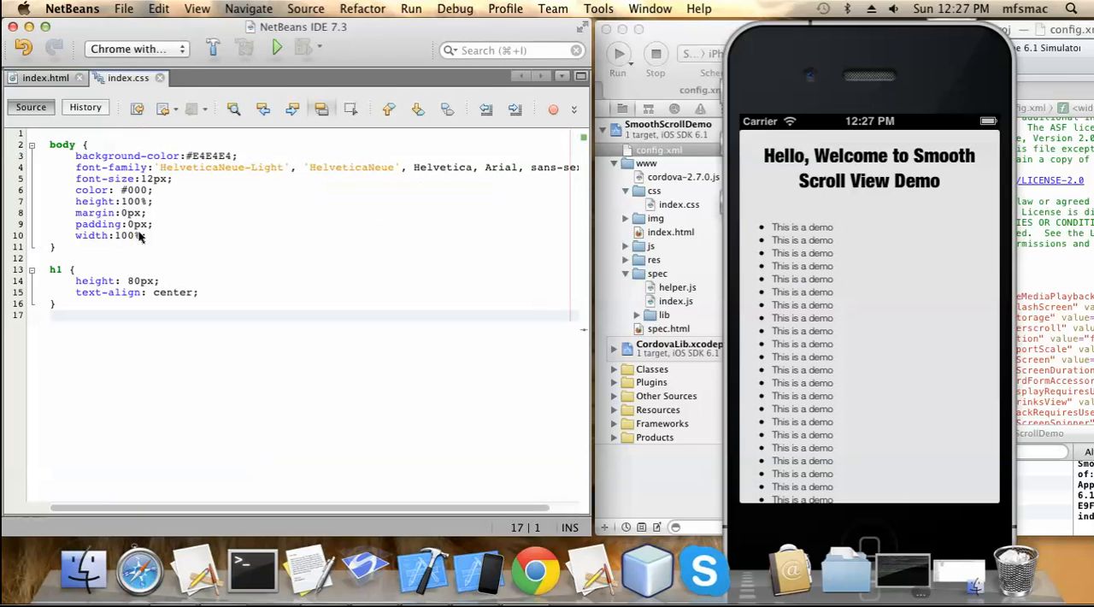
{"action": "type", "text": "ul {"}
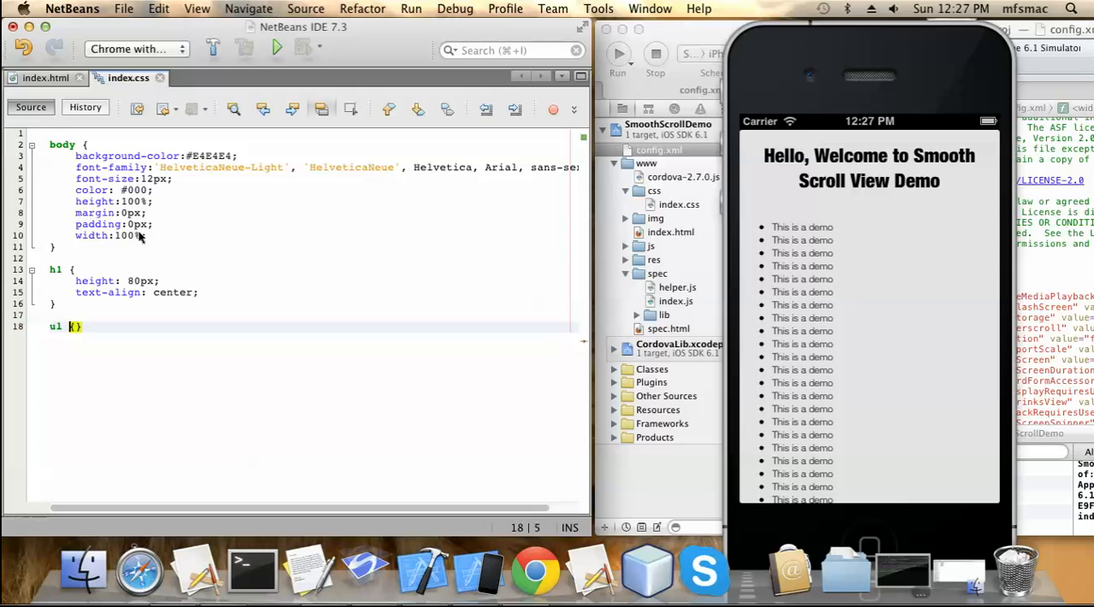
{"action": "type", "text": "position:"}
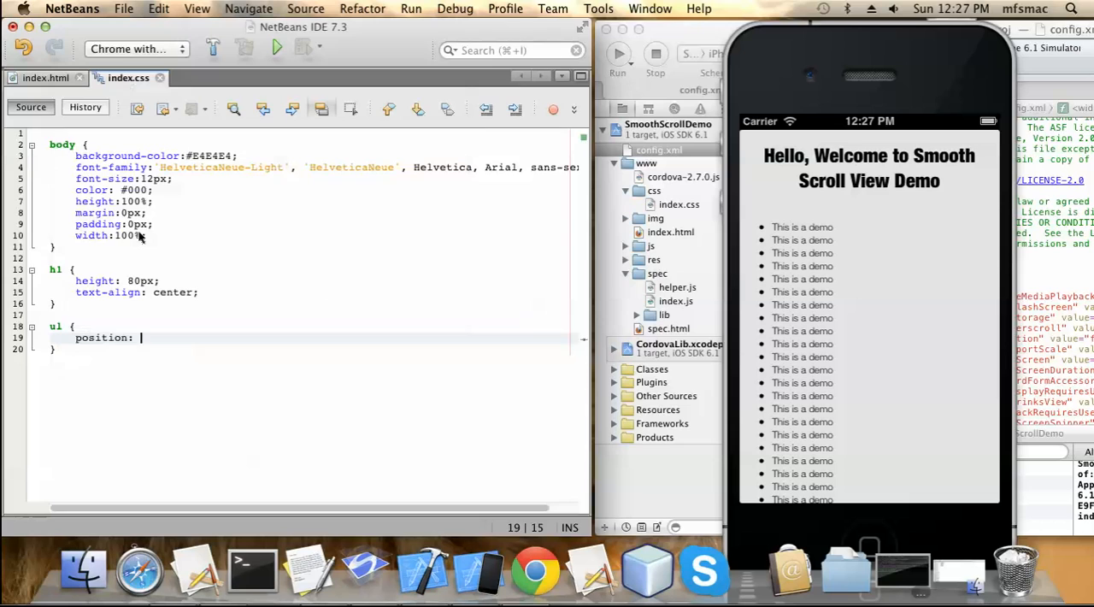
{"action": "type", "text": "absolute;"}
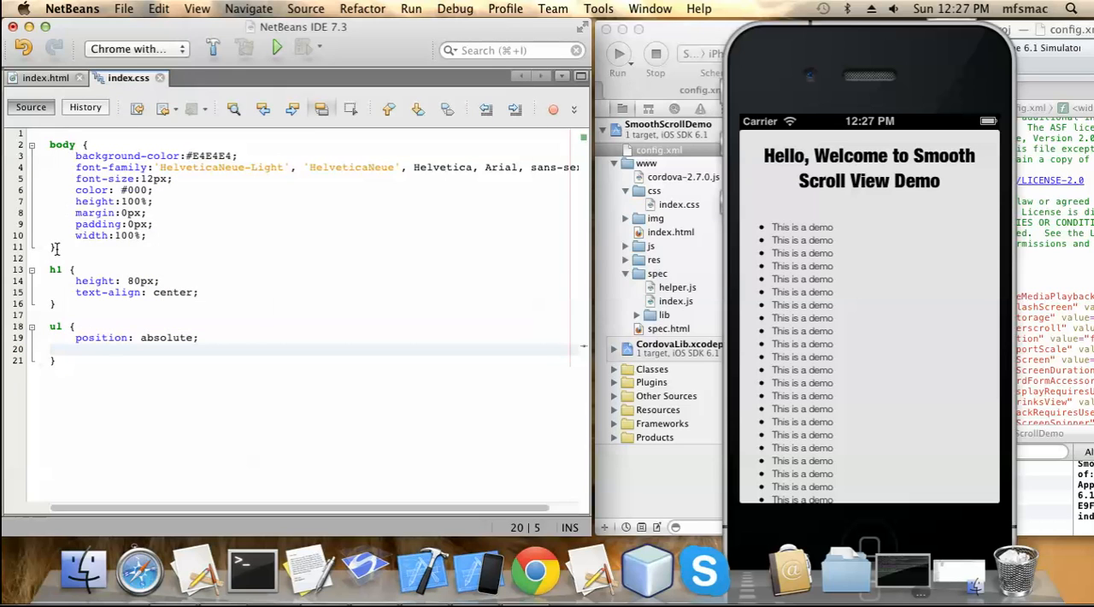
{"action": "left_click", "coordinate": [160, 280]}
{"action": "type", "text": "t"}
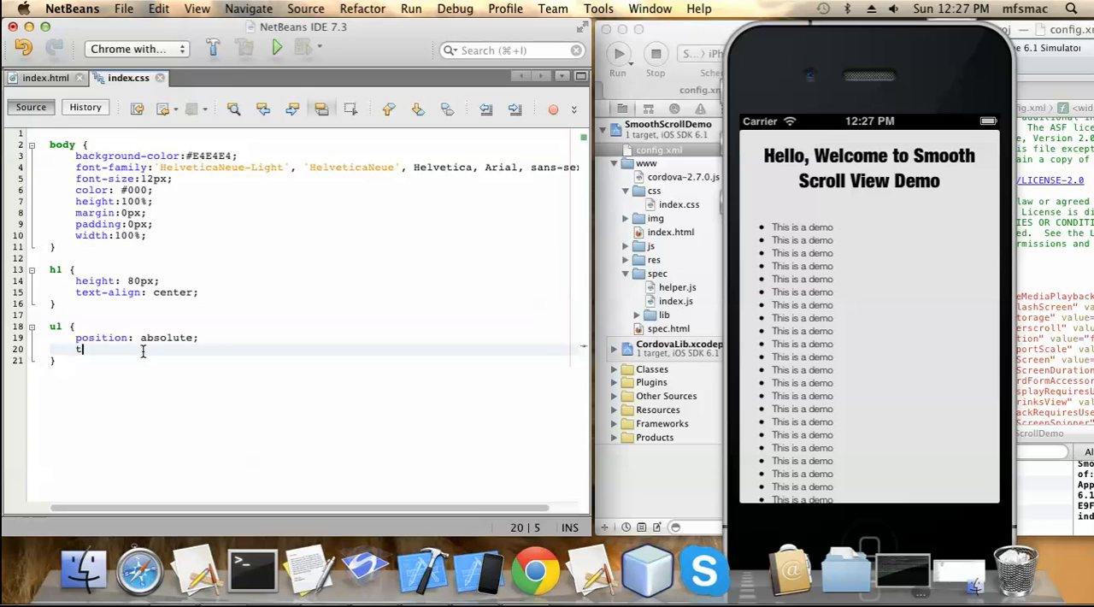
{"action": "type", "text": "op:"}
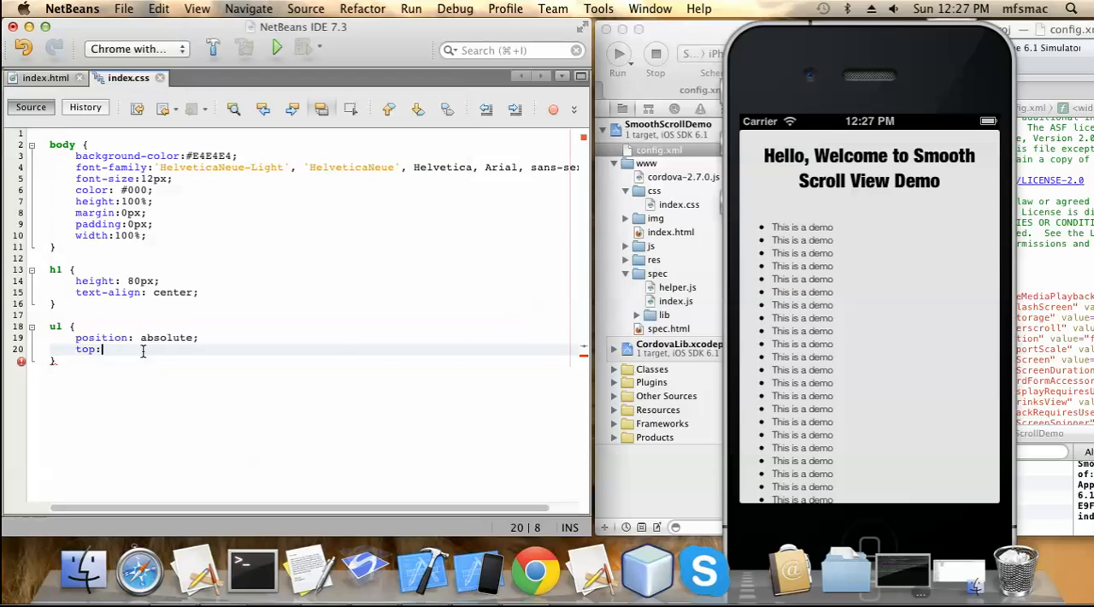
{"action": "type", "text": "80px"}
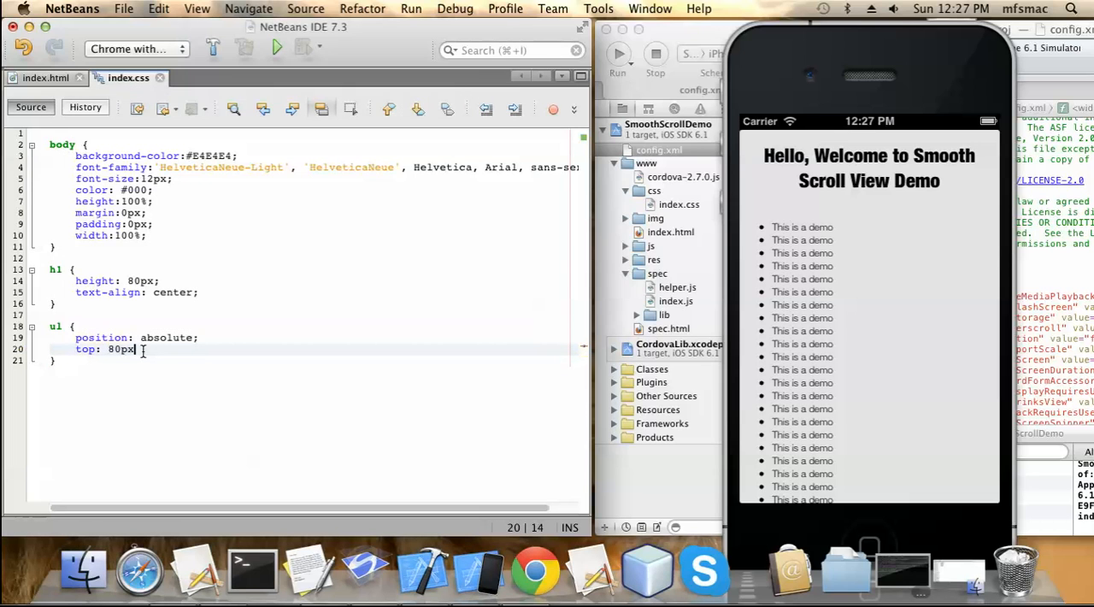
{"action": "type", "text": ";"}
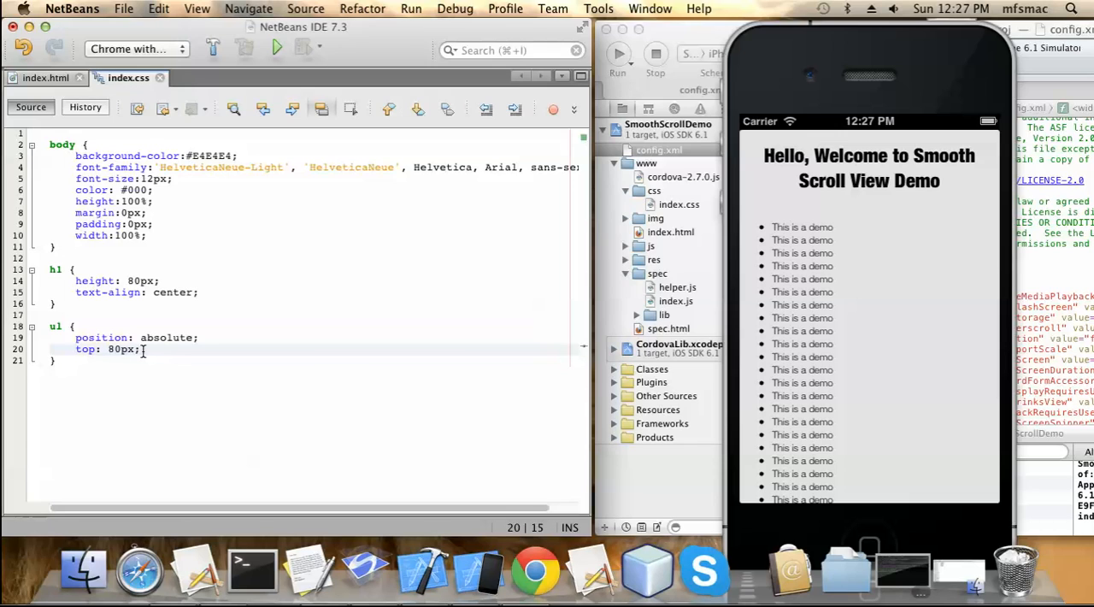
{"action": "key", "text": "Return"}
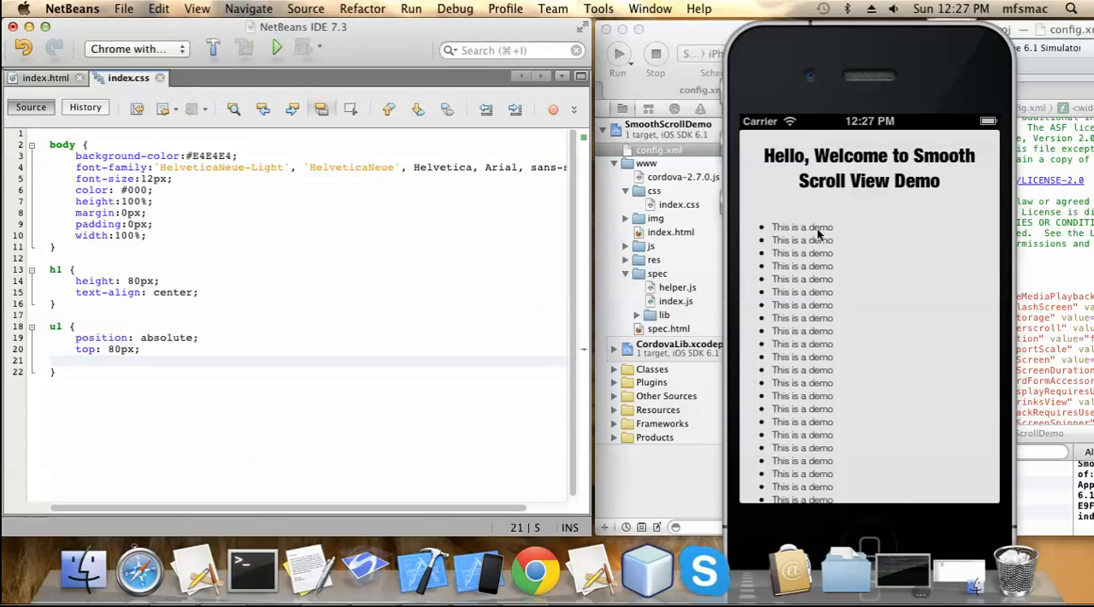
{"action": "mouse_move", "coordinate": [821, 199]}
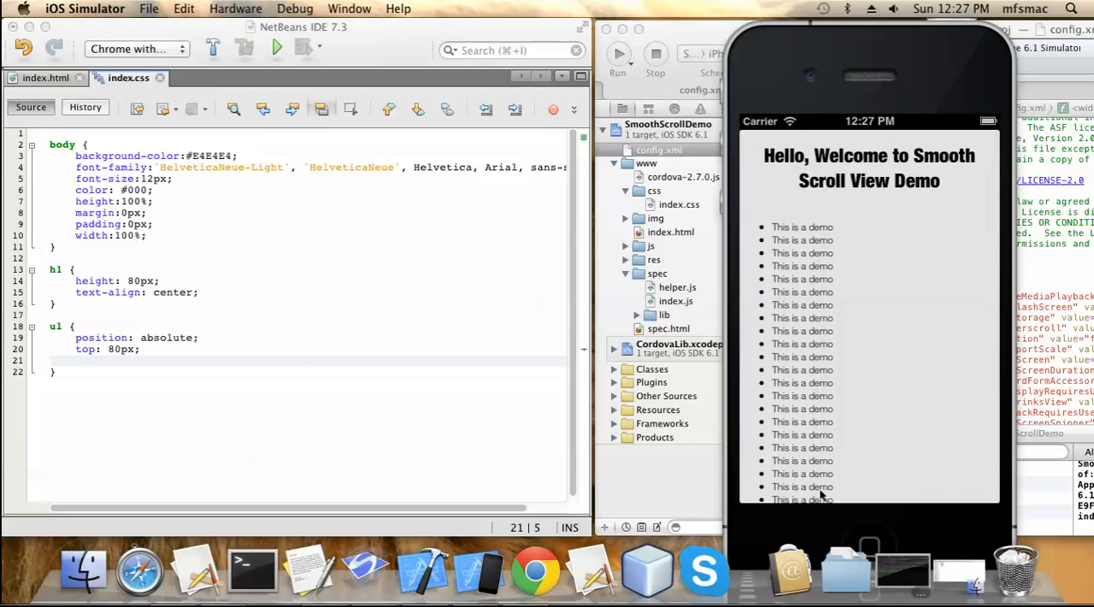
{"action": "mouse_move", "coordinate": [462, 424]}
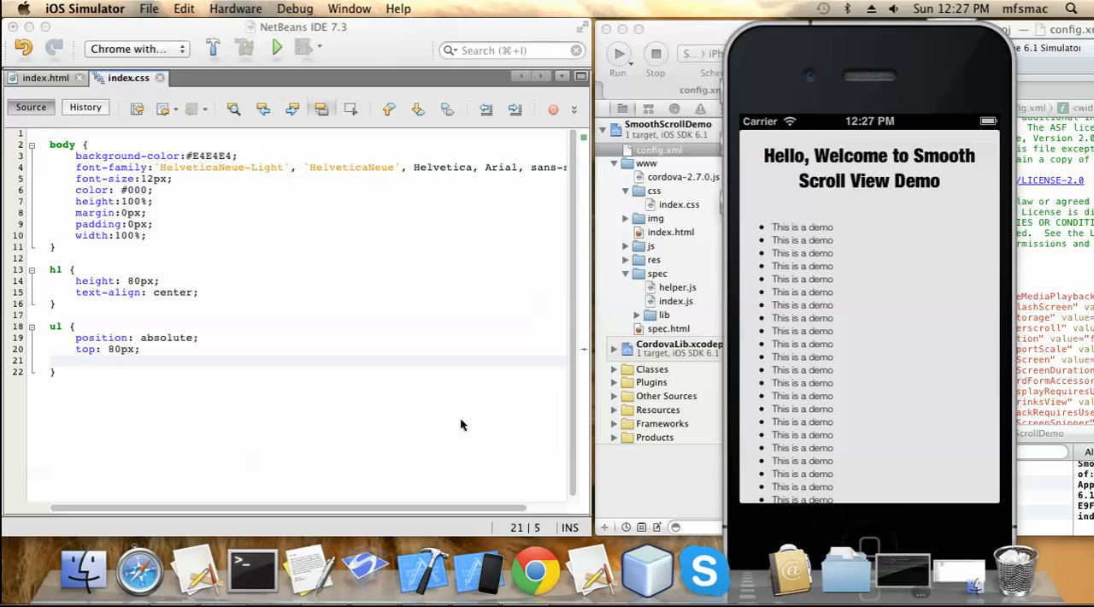
{"action": "mouse_move", "coordinate": [82, 362]}
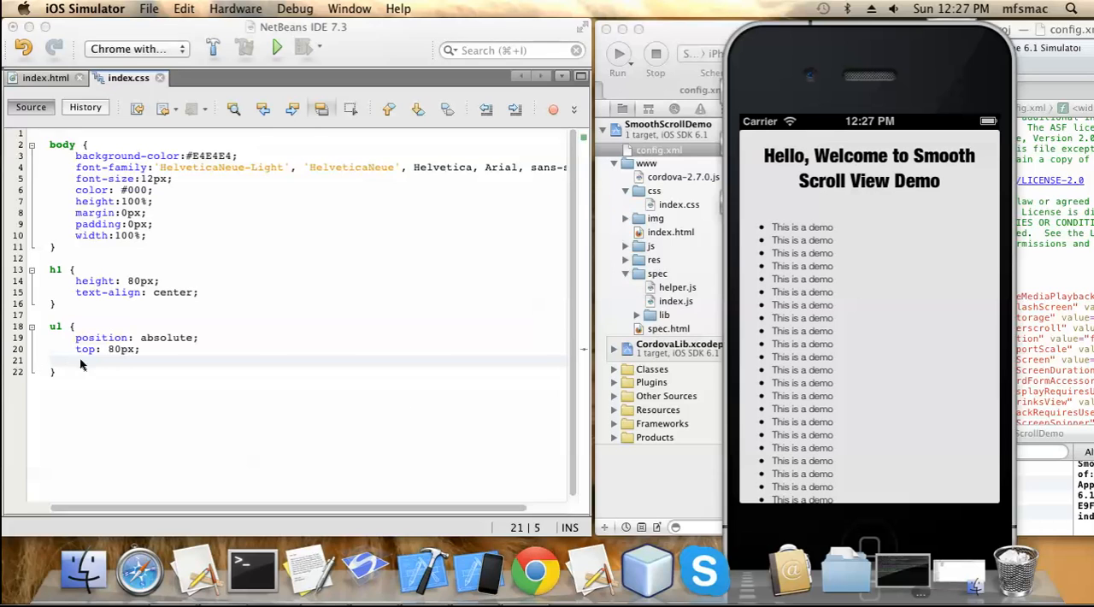
Step: Add bottom: 0, left: 0, right: 0 and overflow: auto to the ul rule
{"action": "type", "text": "bottom: 0"}
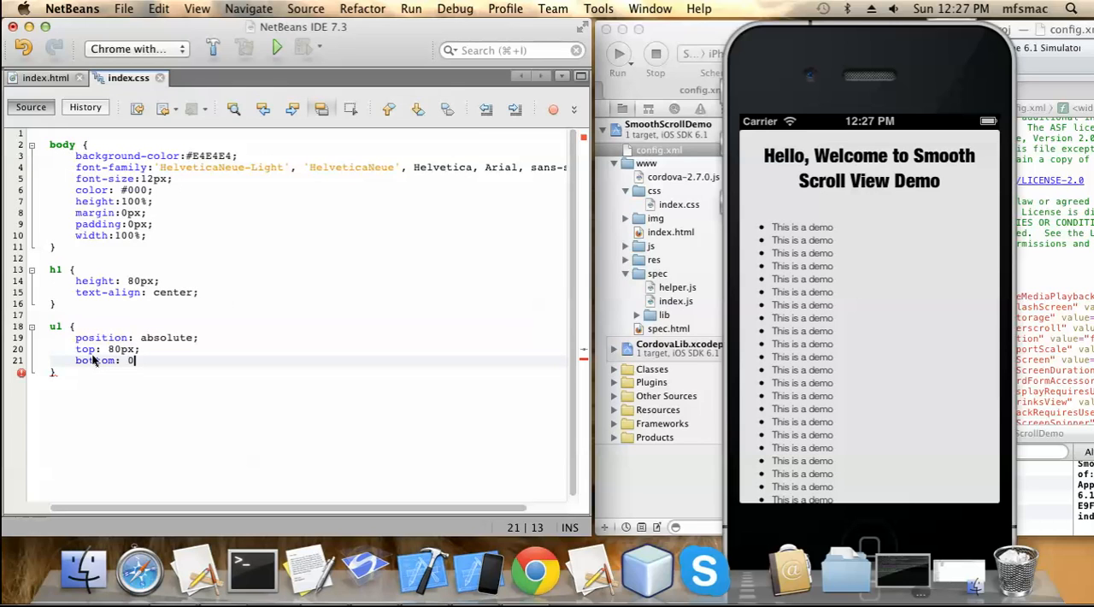
{"action": "key", "text": "Return"}
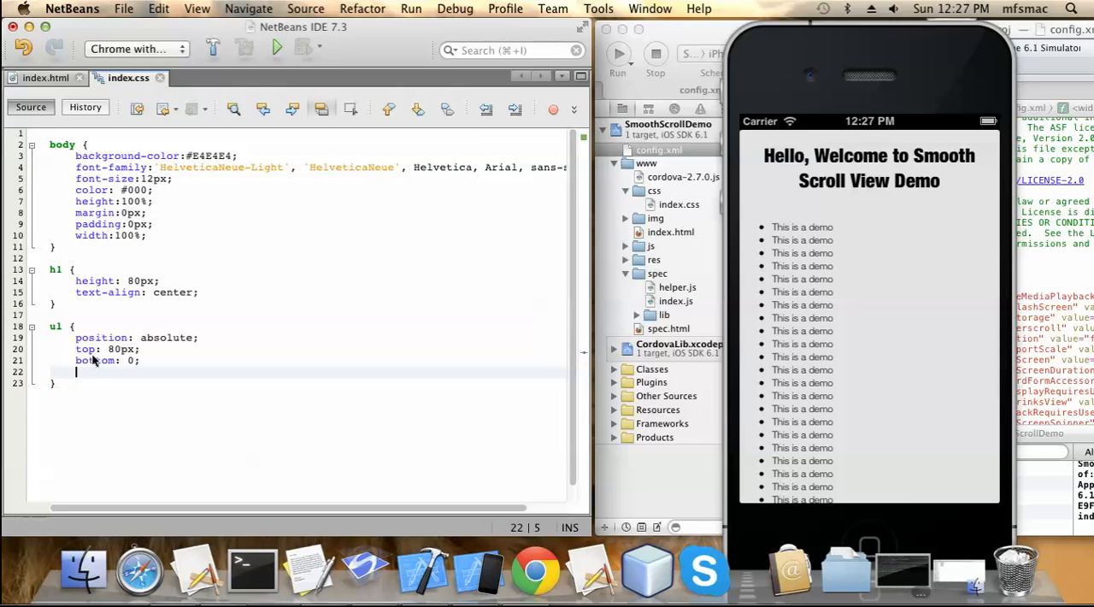
{"action": "type", "text": "left"}
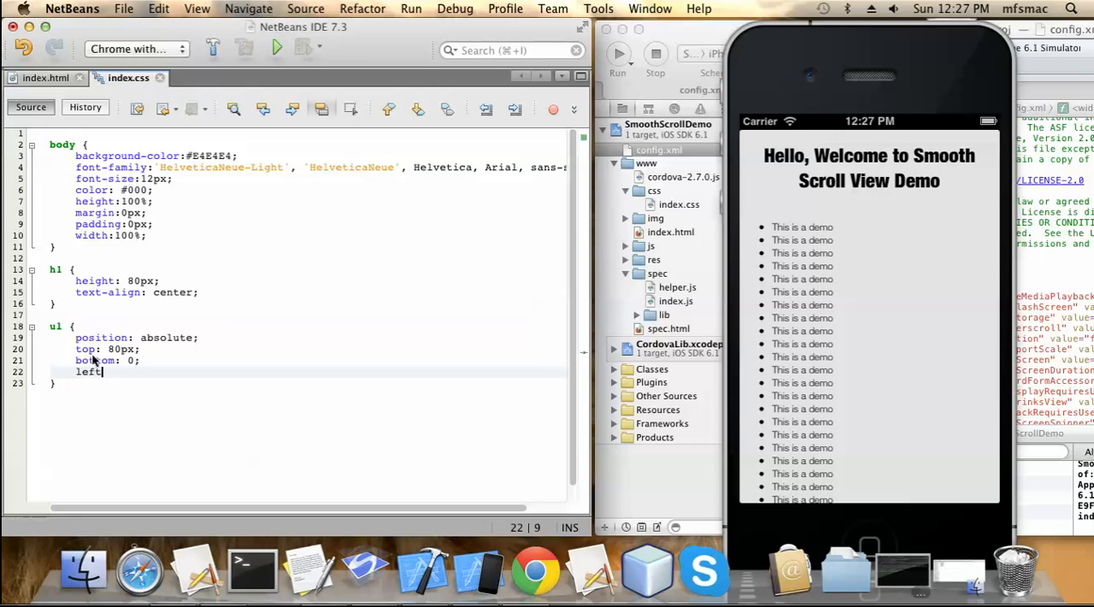
{"action": "type", "text": ": 0"}
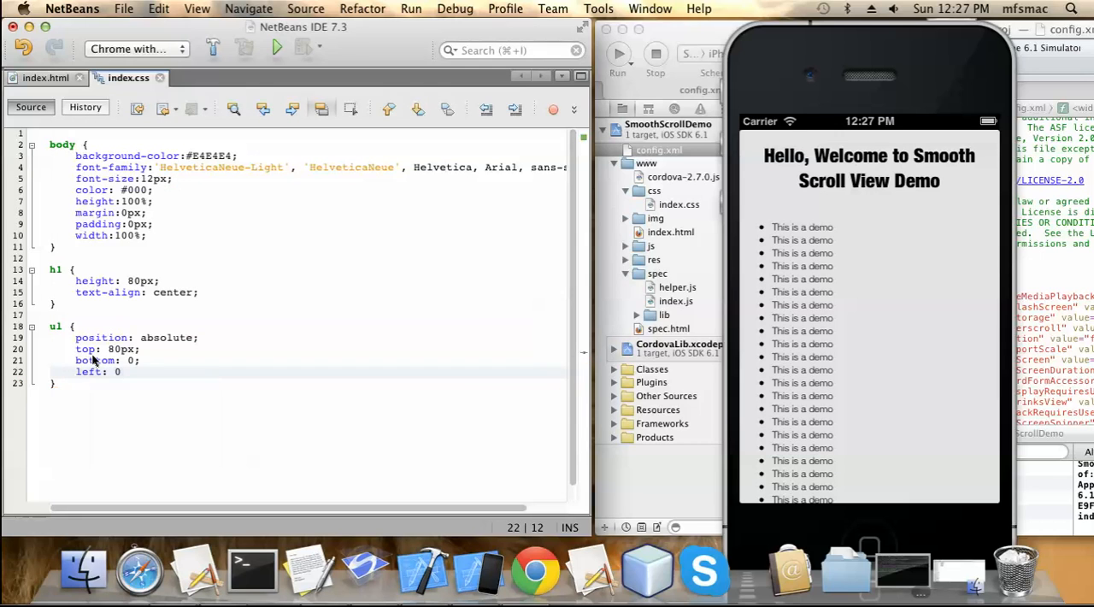
{"action": "type", "text": "right: 0"}
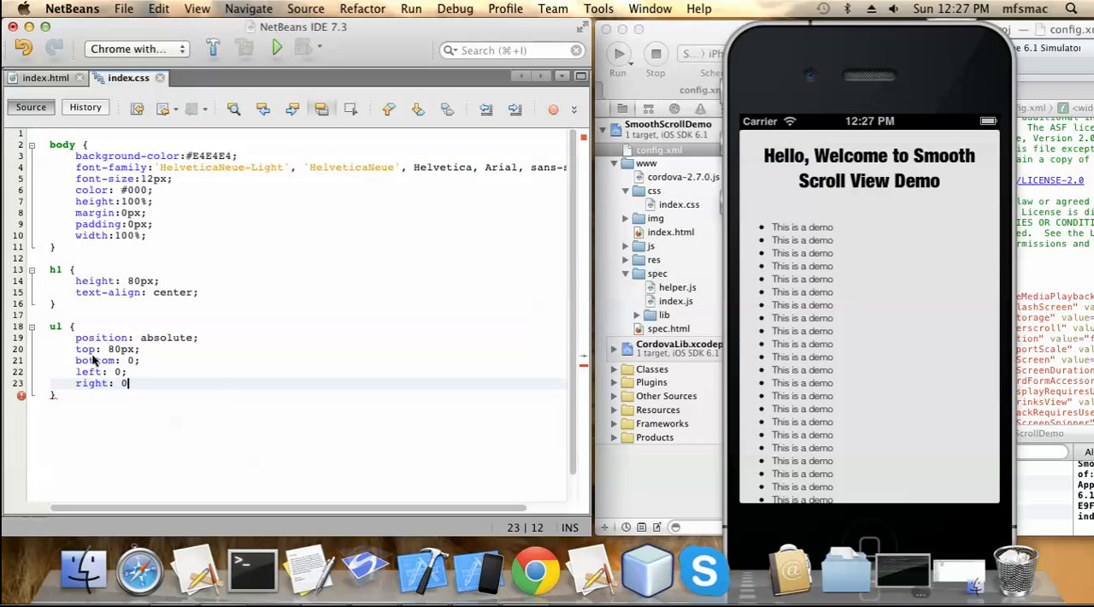
{"action": "key", "text": "Return"}
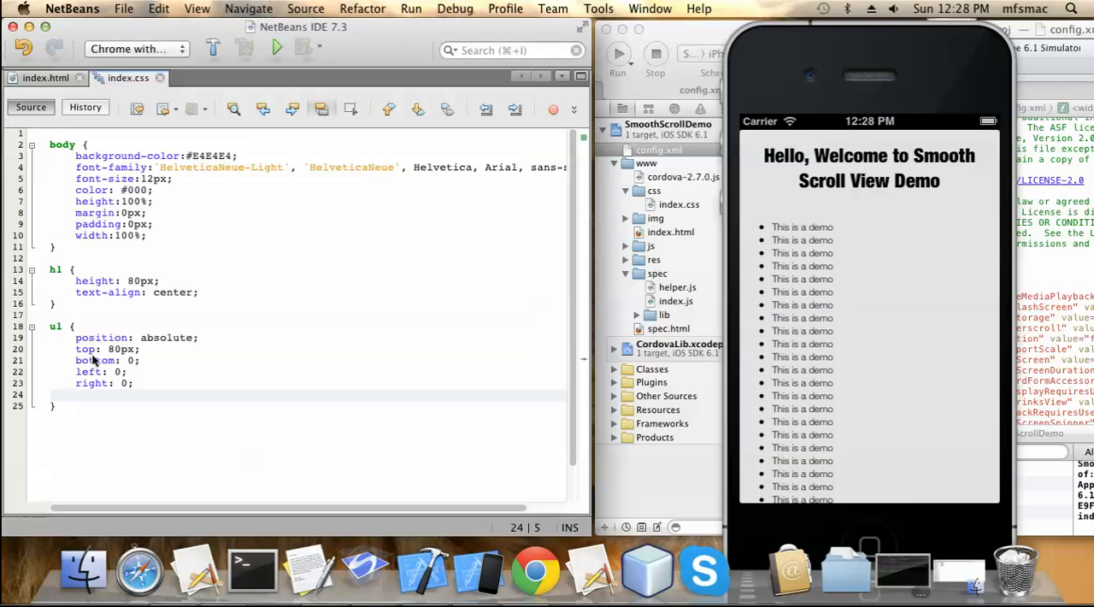
{"action": "type", "text": "overflow: a"}
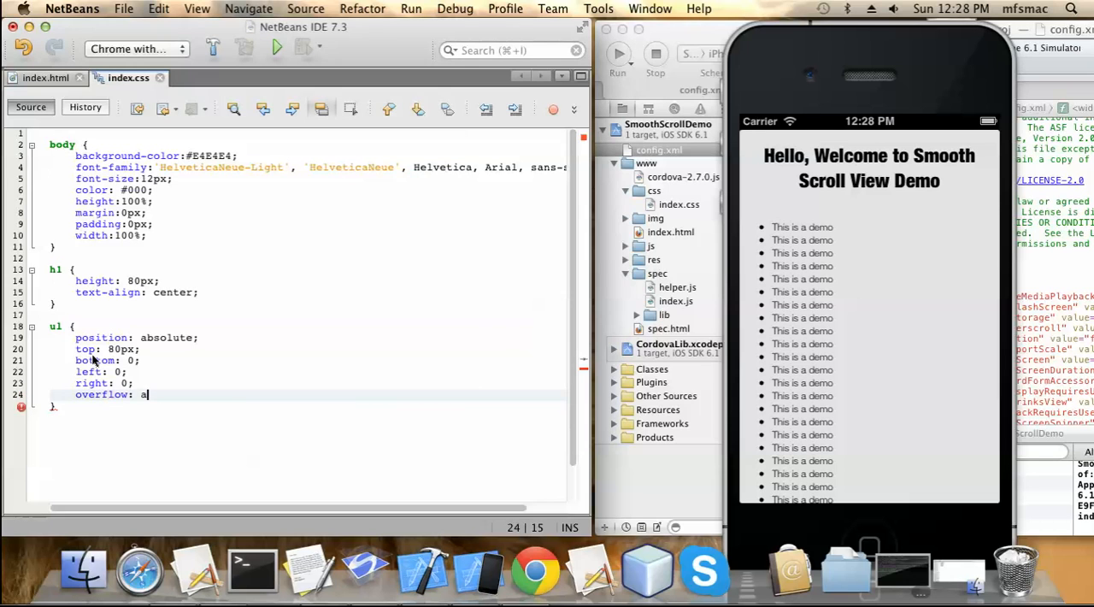
{"action": "type", "text": "uto;"}
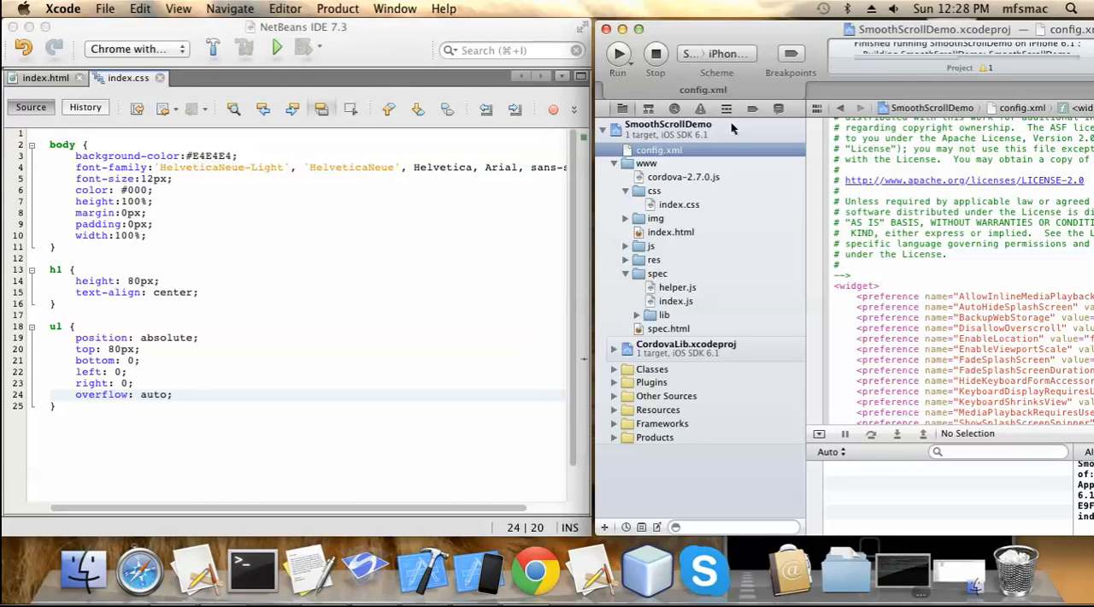
Step: Run the app from Xcode and scroll the list beneath the fixed welcome heading in the simulator
{"action": "left_click", "coordinate": [617, 53]}
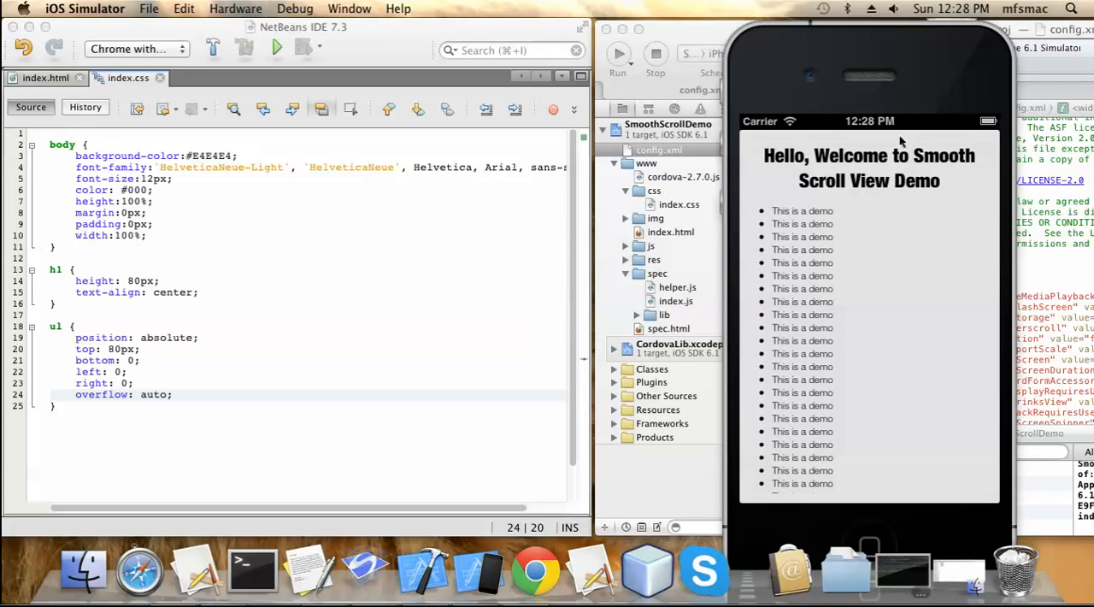
{"action": "scroll", "scroll_direction": "down", "scroll_amount": 3}
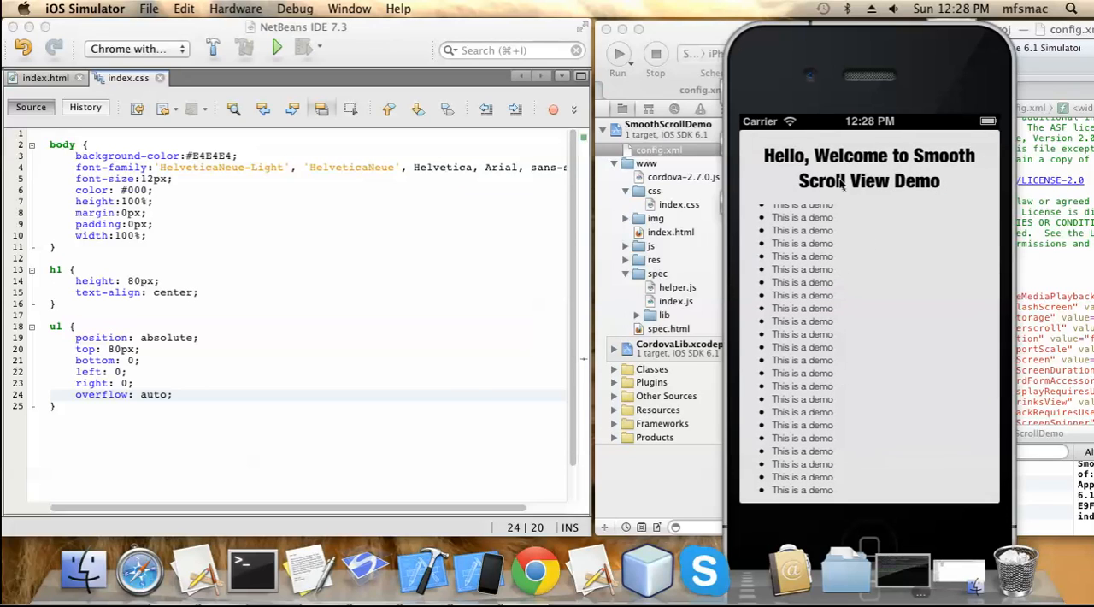
{"action": "scroll", "scroll_direction": "down", "scroll_amount": 3}
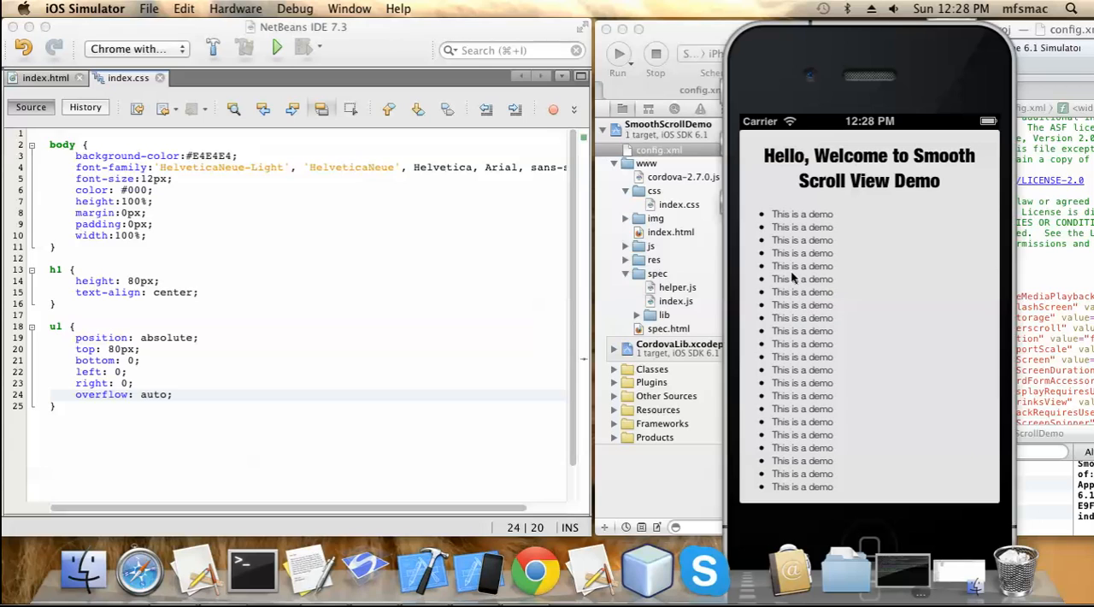
{"action": "scroll", "scroll_direction": "down", "scroll_amount": 3}
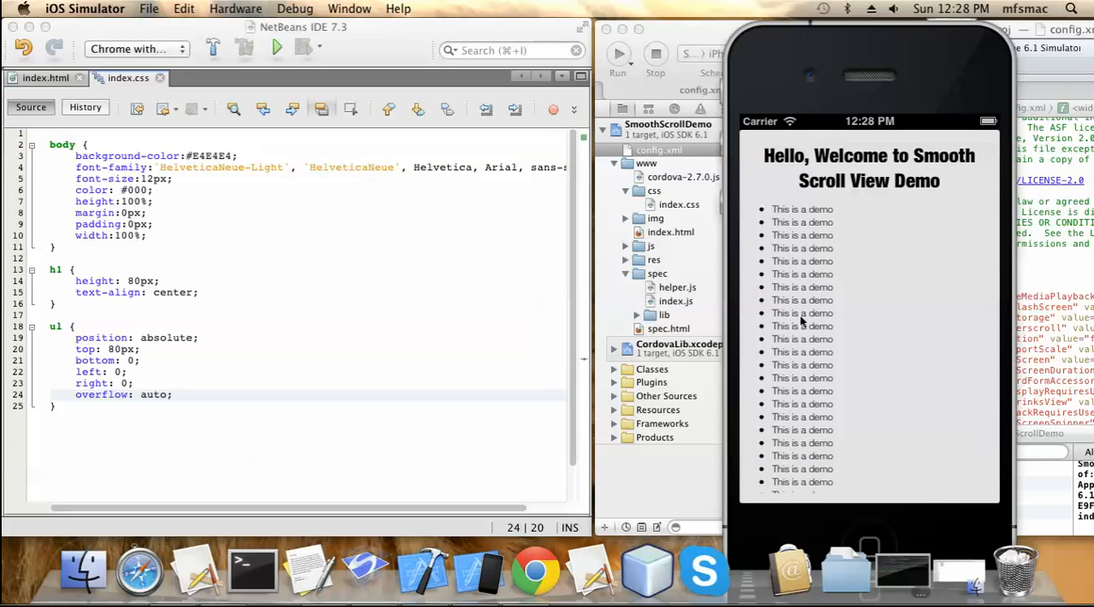
{"action": "scroll", "scroll_direction": "down", "scroll_amount": 3}
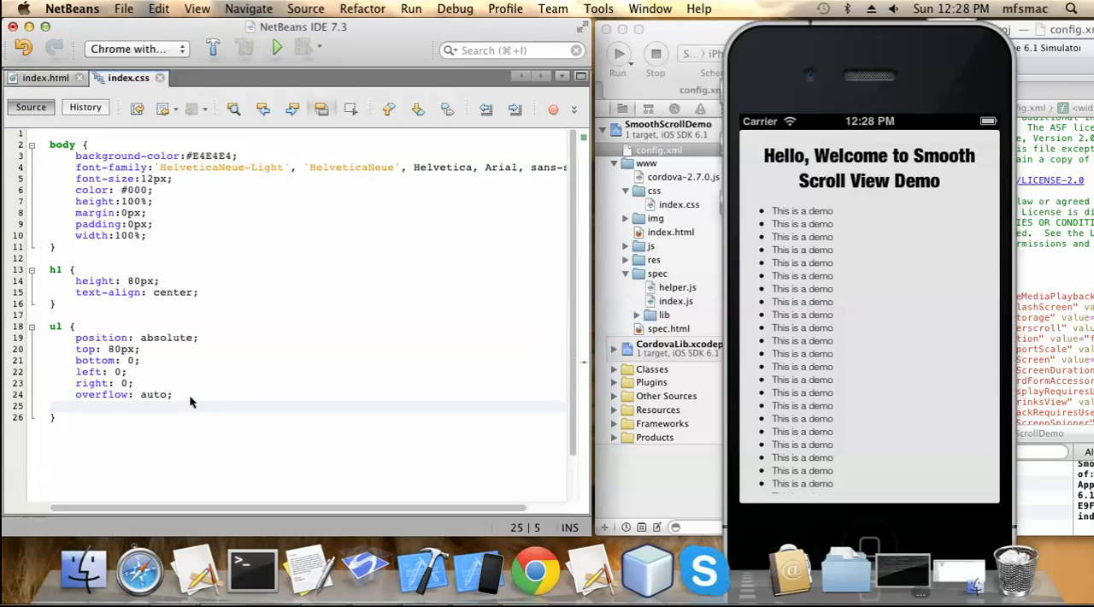
Step: Add -webkit-overflow-scrolling: touch; to the ul rule in index.css
{"action": "type", "text": "we"}
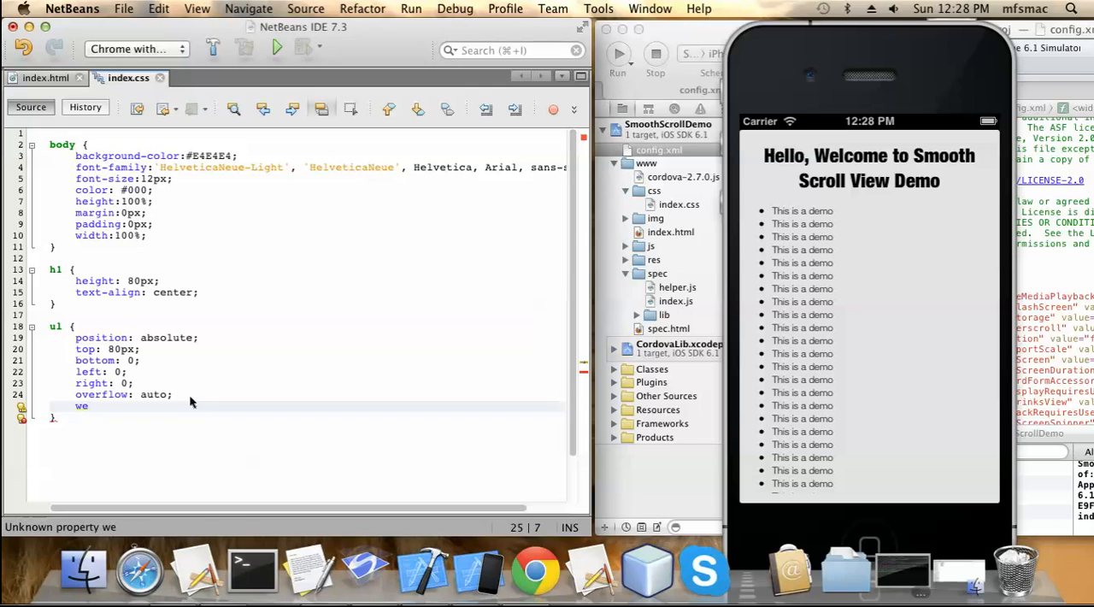
{"action": "key", "text": "backspace"}
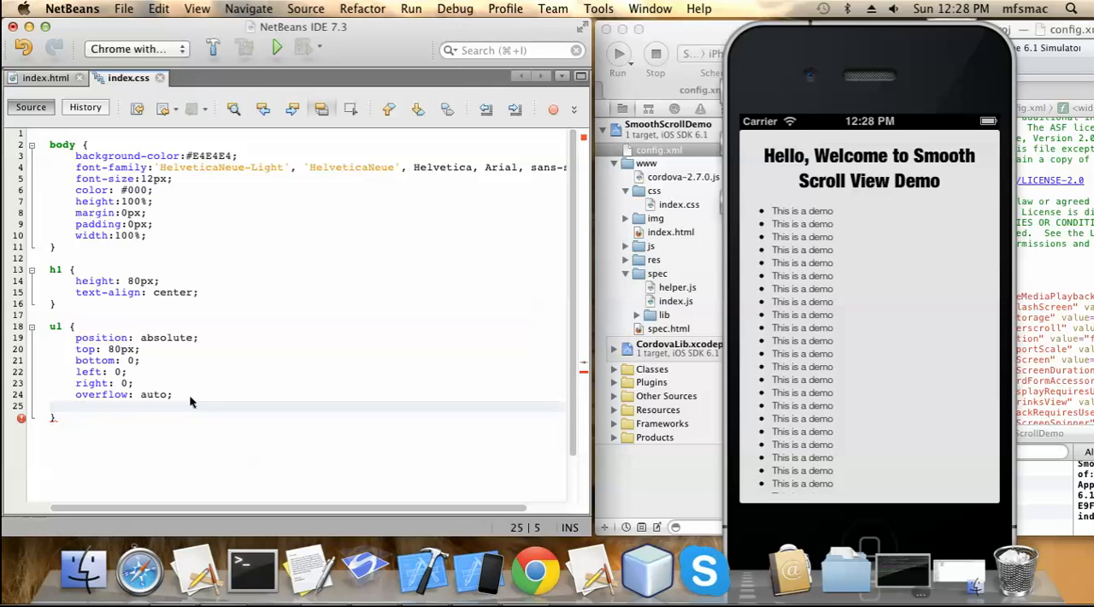
{"action": "type", "text": "-webkit-overflow-"}
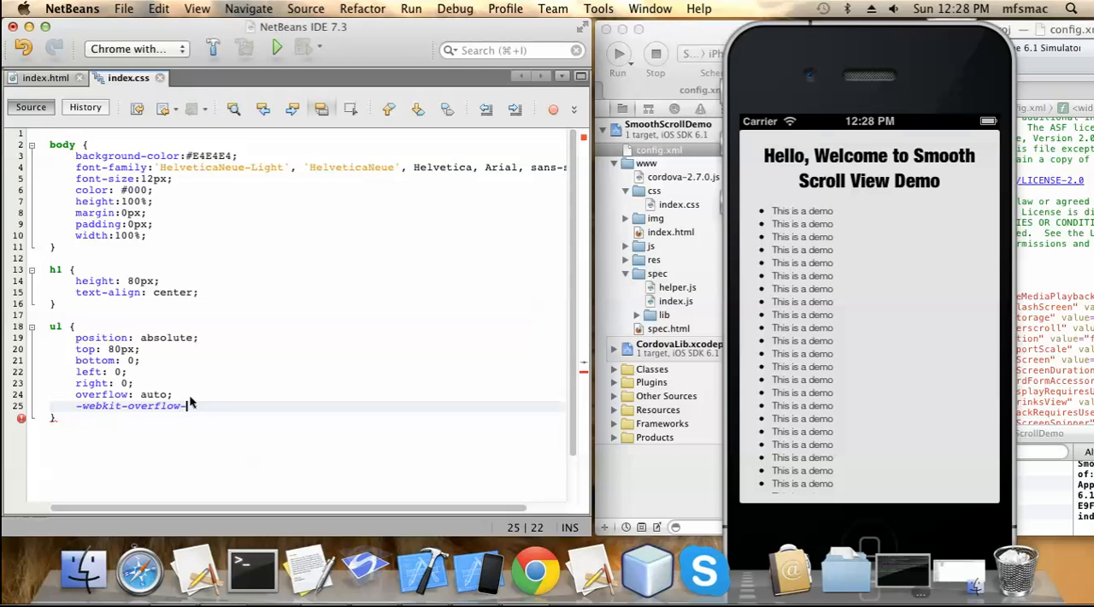
{"action": "type", "text": "scro"}
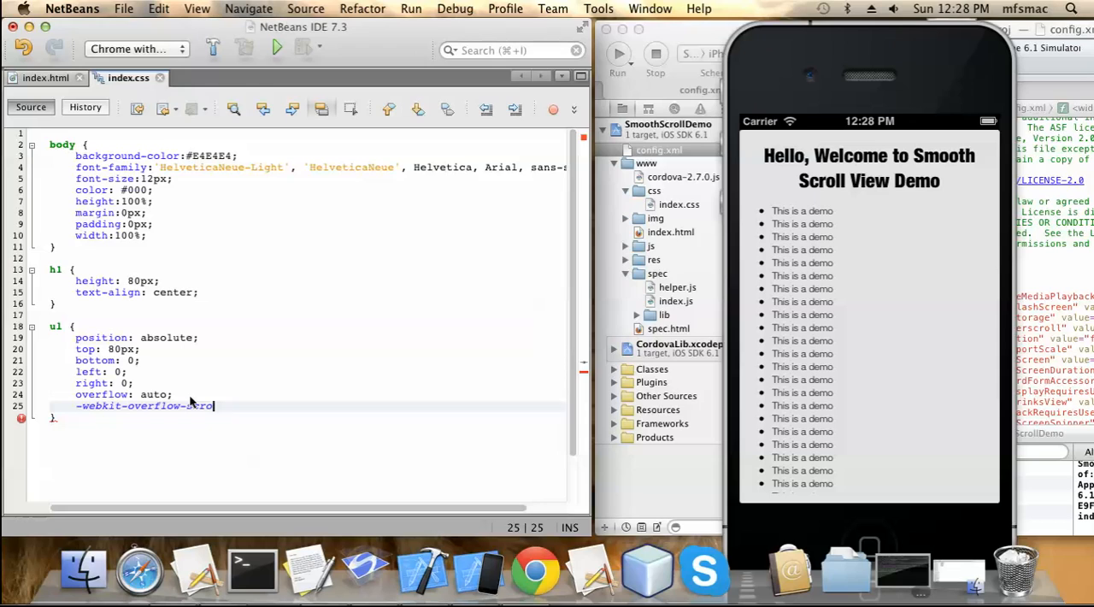
{"action": "type", "text": "lling"}
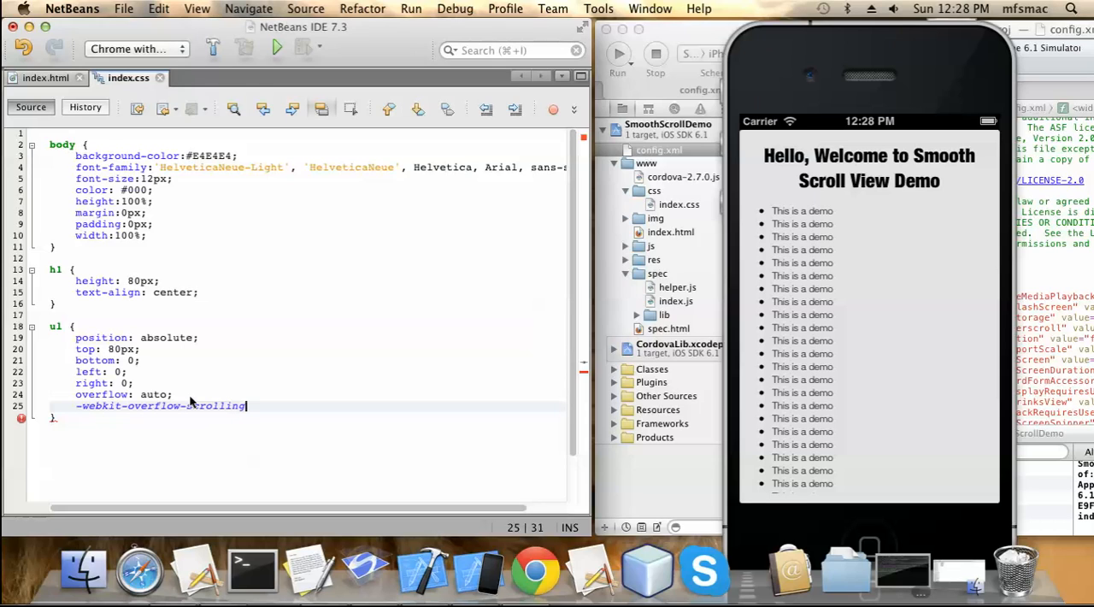
{"action": "type", "text": ":"}
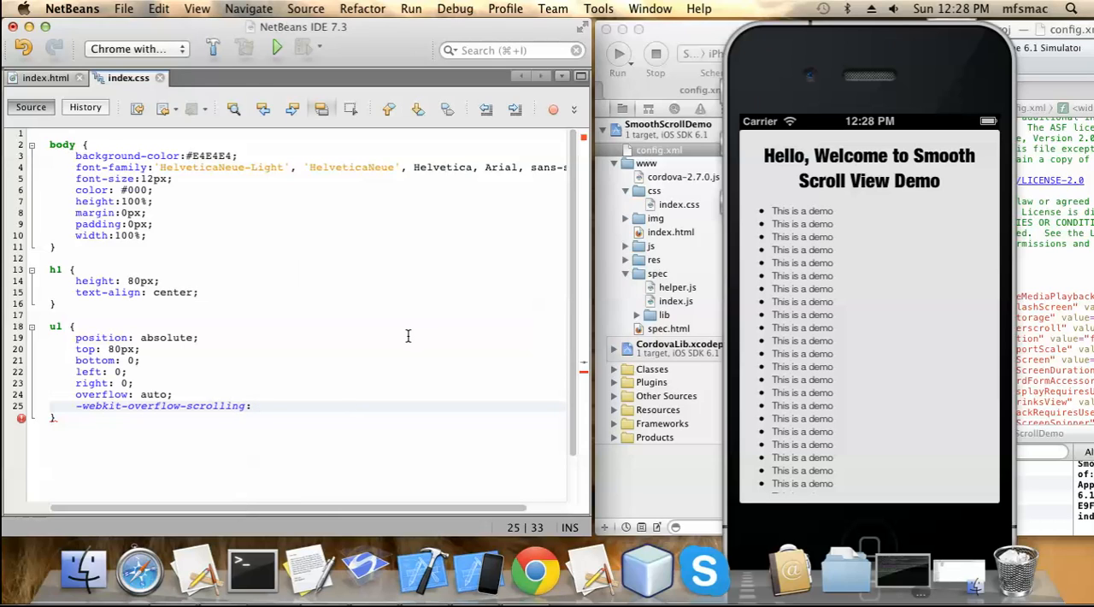
{"action": "type", "text": "touch"}
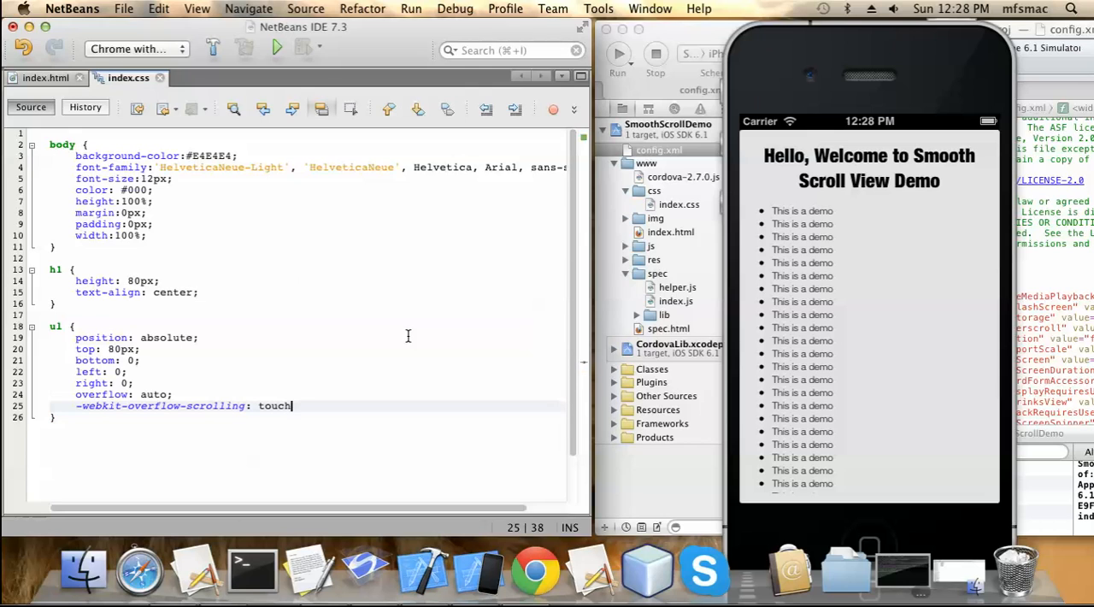
{"action": "type", "text": ";"}
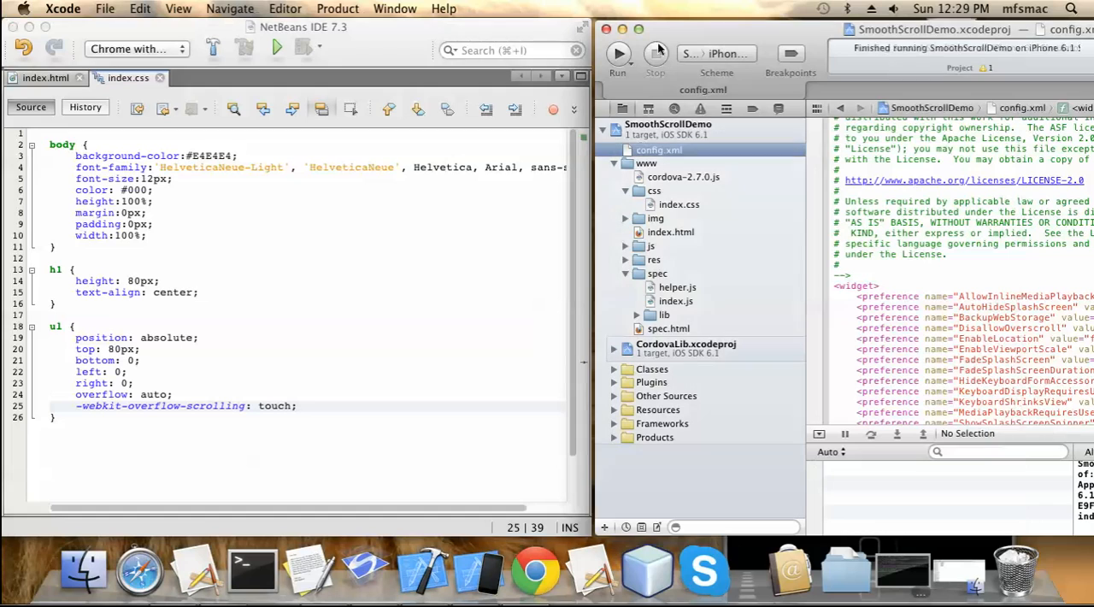
Step: Run the app from Xcode, swipe through the momentum-scrolling list, then return to the index.css editor
{"action": "left_click", "coordinate": [618, 53]}
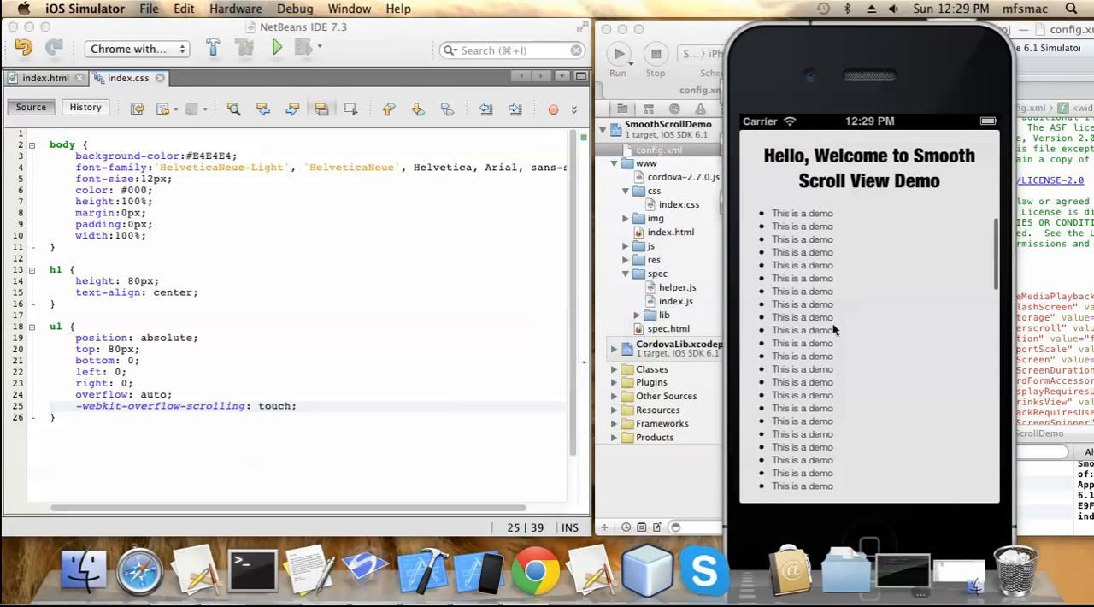
{"action": "scroll", "scroll_direction": "down", "scroll_amount": 3}
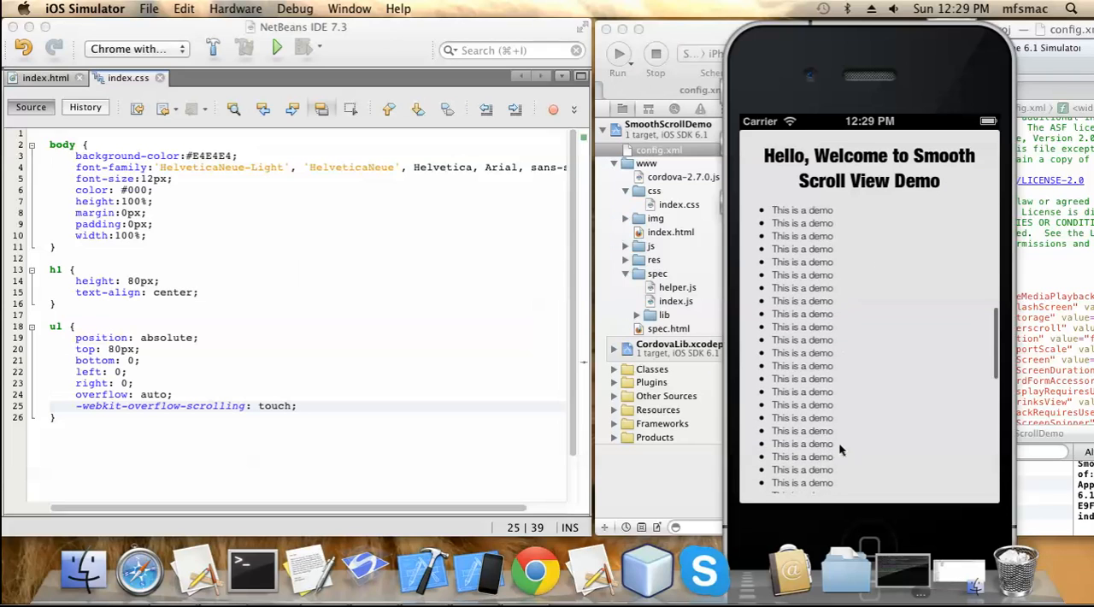
{"action": "scroll", "scroll_direction": "down", "scroll_amount": 3}
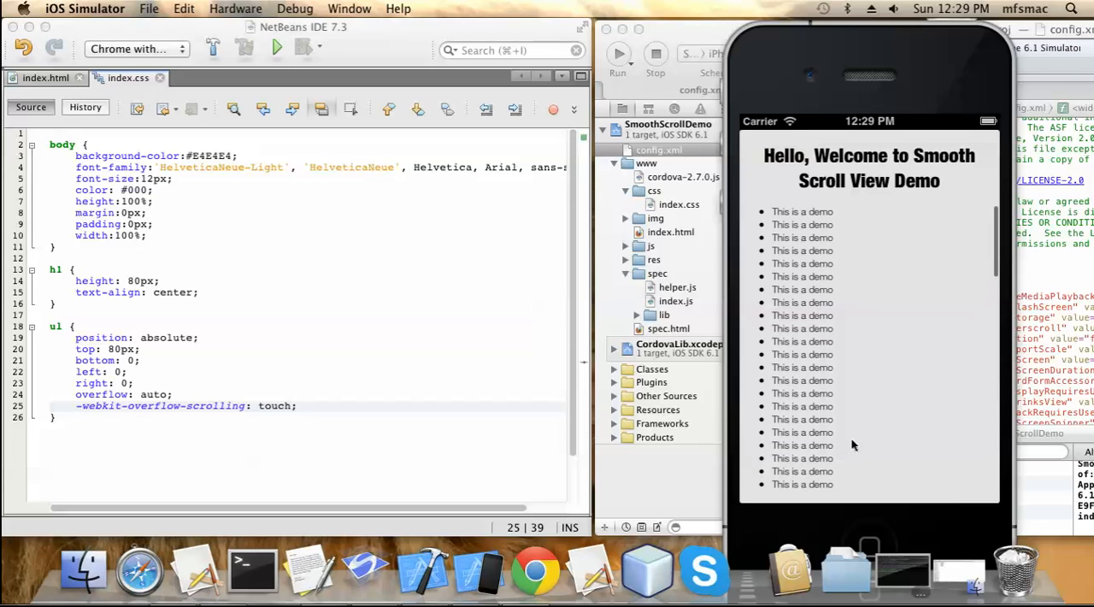
{"action": "scroll", "scroll_direction": "down", "scroll_amount": 3}
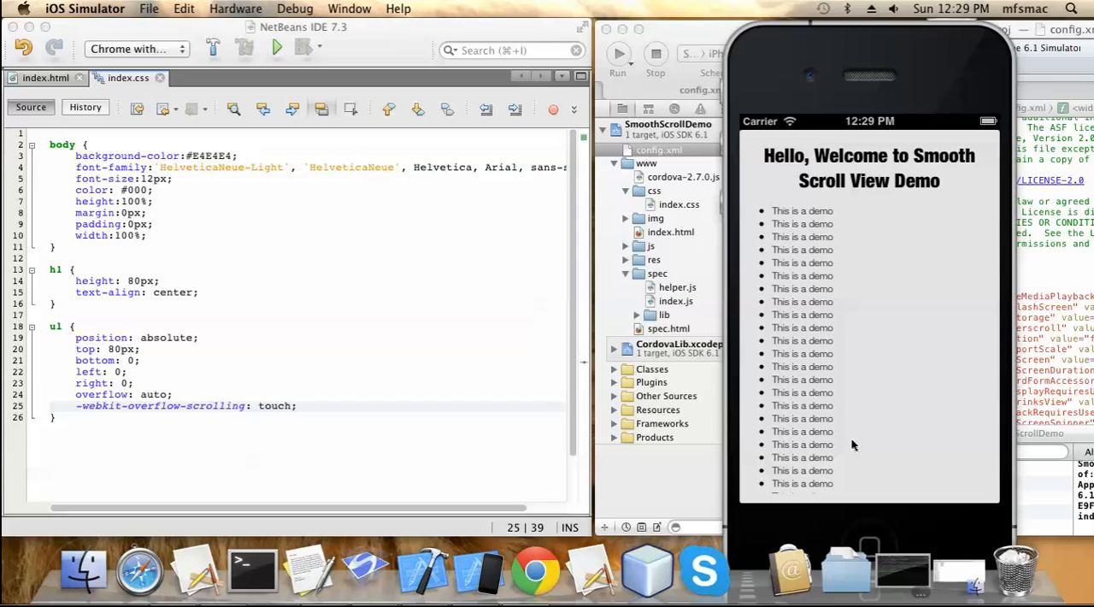
{"action": "mouse_move", "coordinate": [82, 427]}
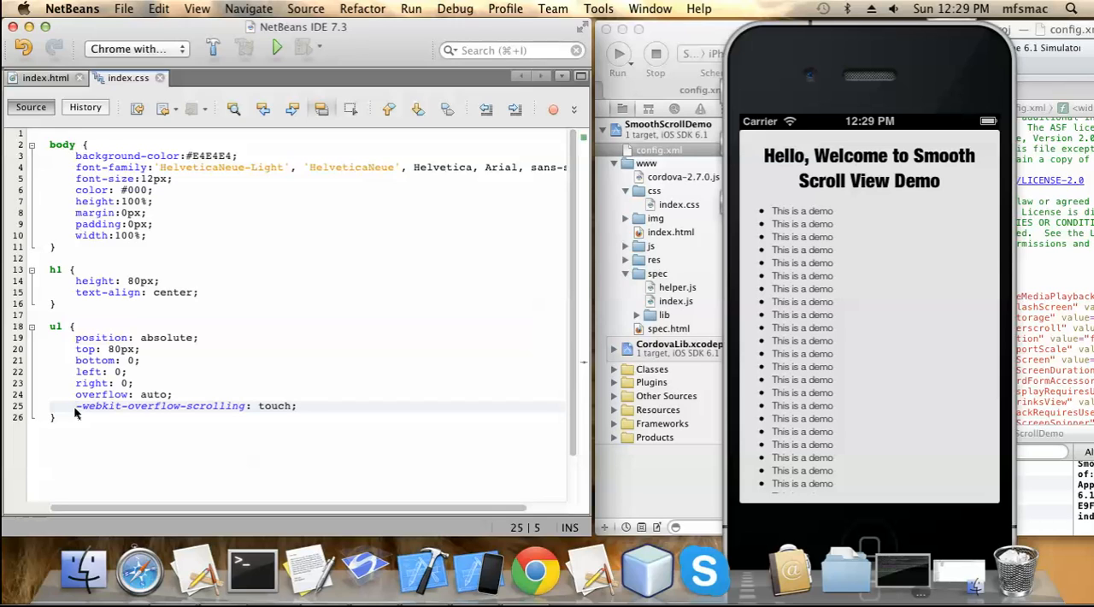
{"action": "left_click", "coordinate": [298, 405]}
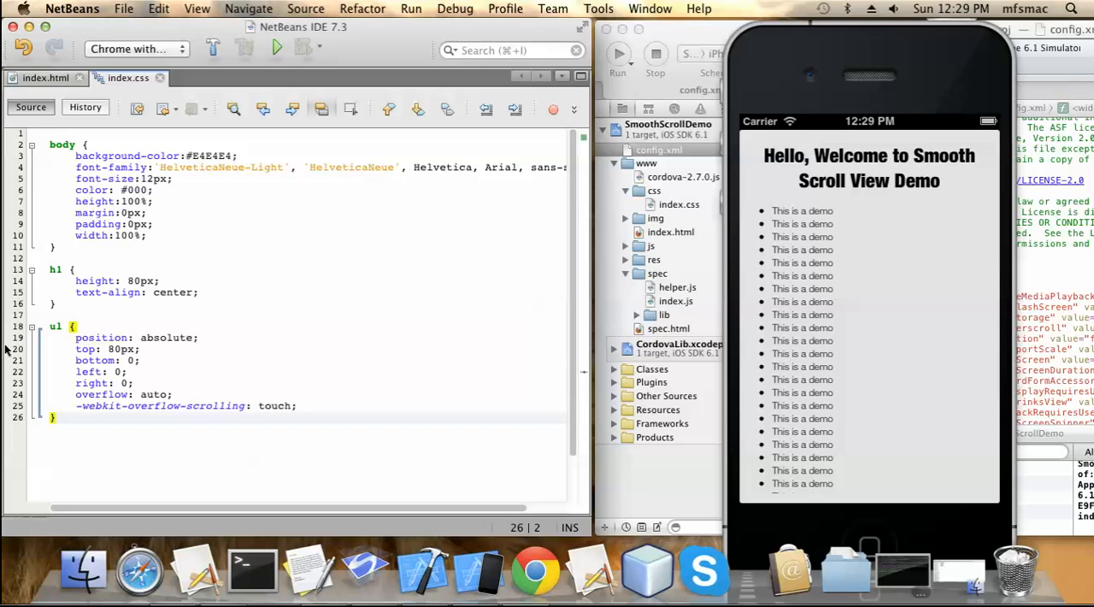
Step: In index.html insert <div id="wrapper"><div id="scroller"> before the <ul>
{"action": "left_click", "coordinate": [45, 78]}
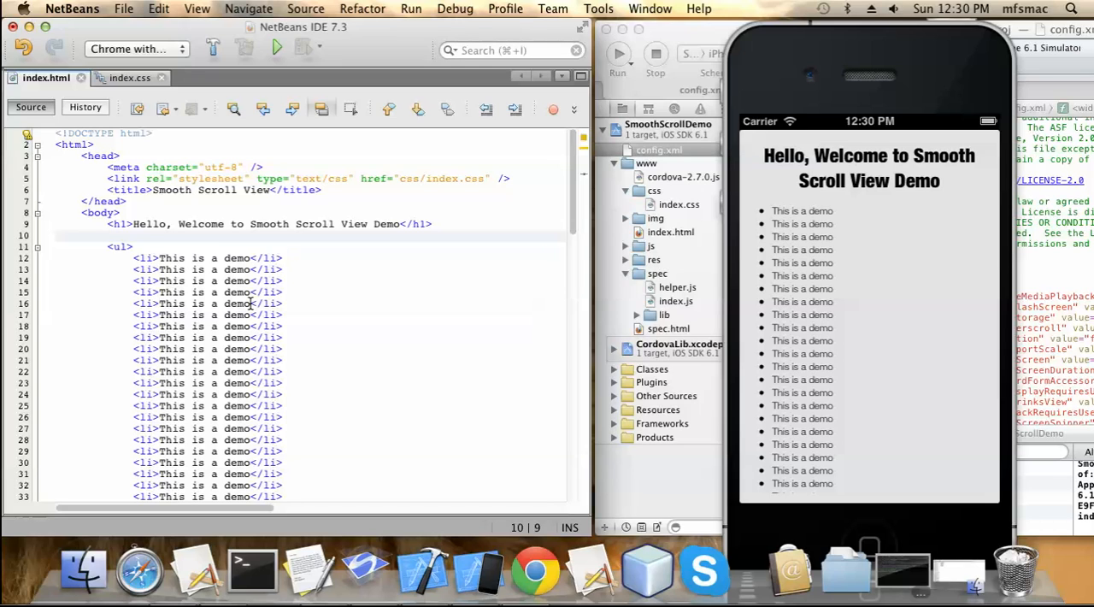
{"action": "left_click", "coordinate": [110, 236]}
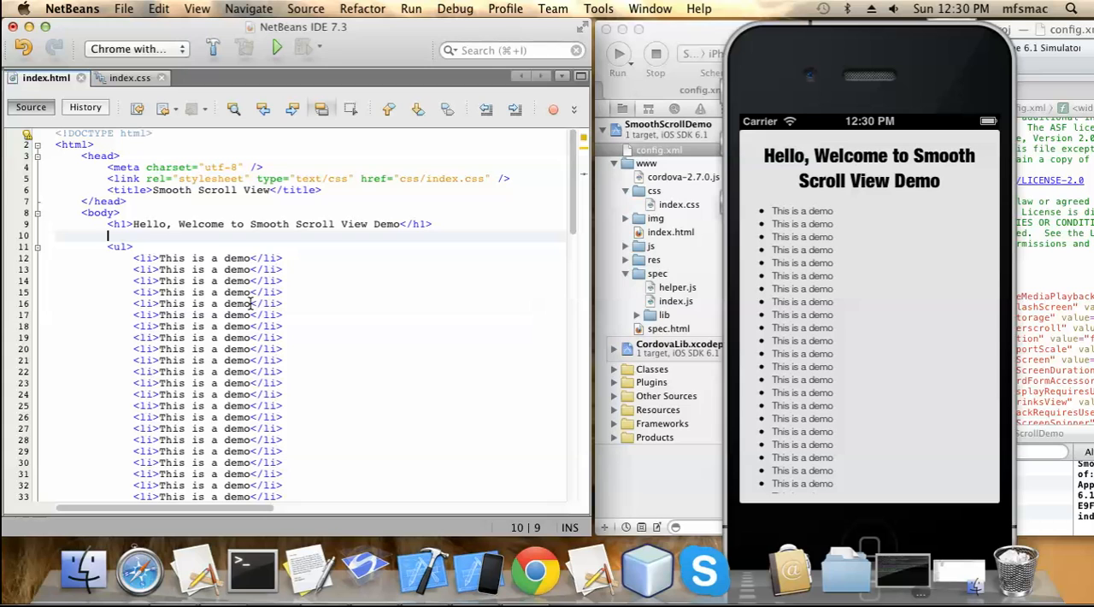
{"action": "type", "text": "<ul>"}
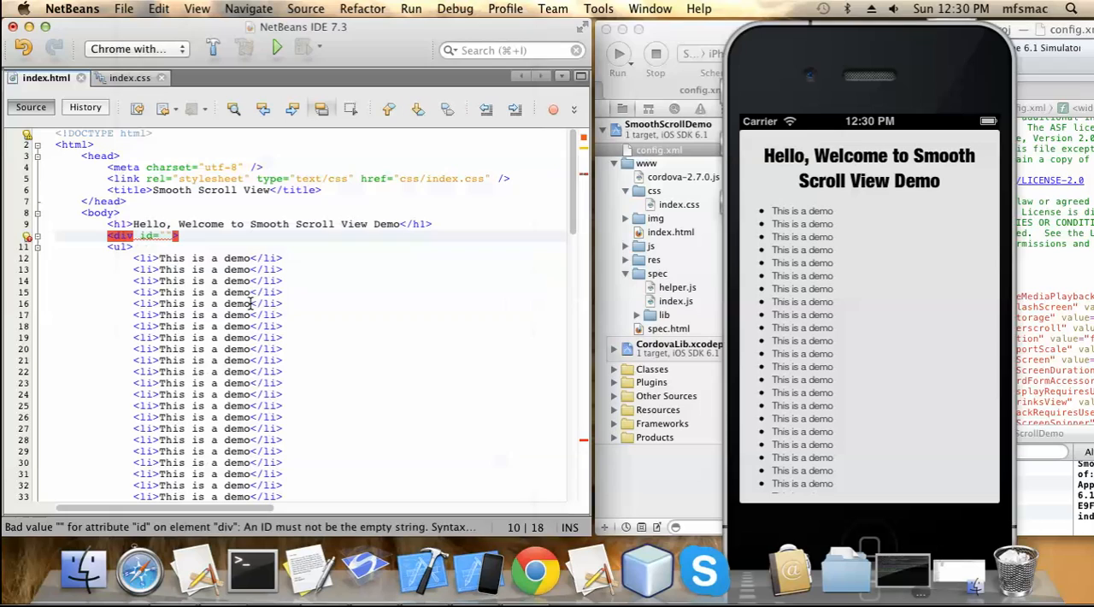
{"action": "type", "text": "wrapper"}
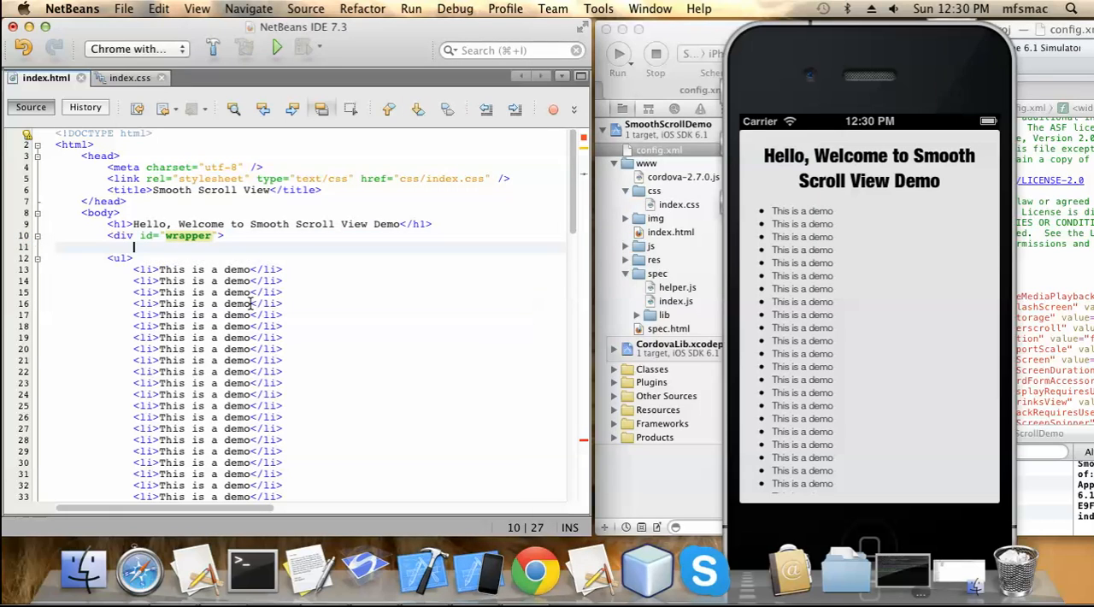
{"action": "type", "text": "<div id=\""}
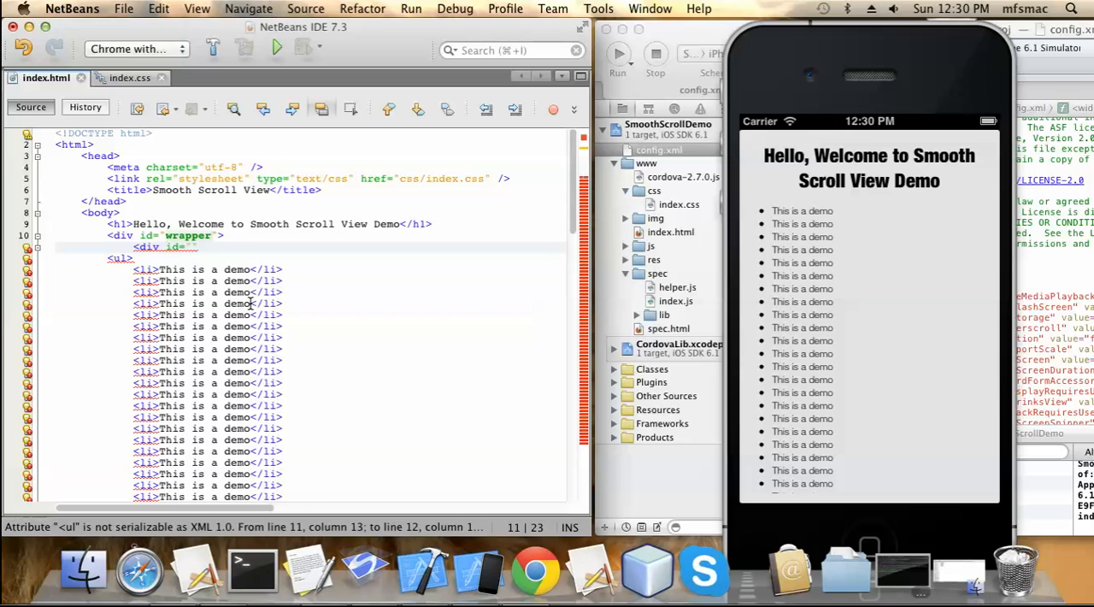
{"action": "type", "text": "scroller"}
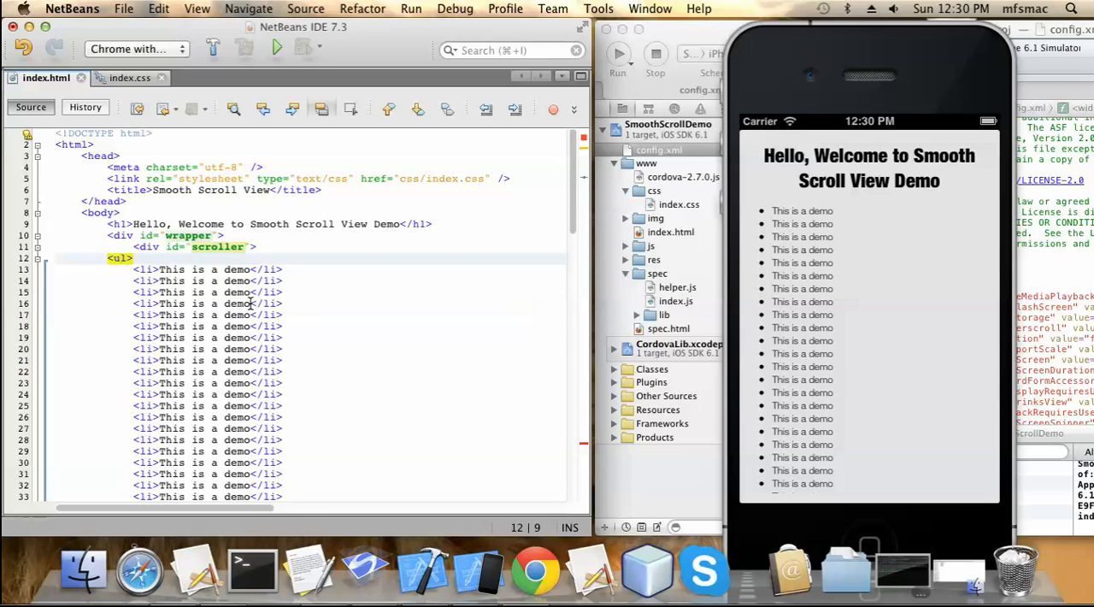
Step: Close the scroller and wrapper divs with </div></div> after the list
{"action": "scroll", "scroll_direction": "down", "scroll_amount": 3}
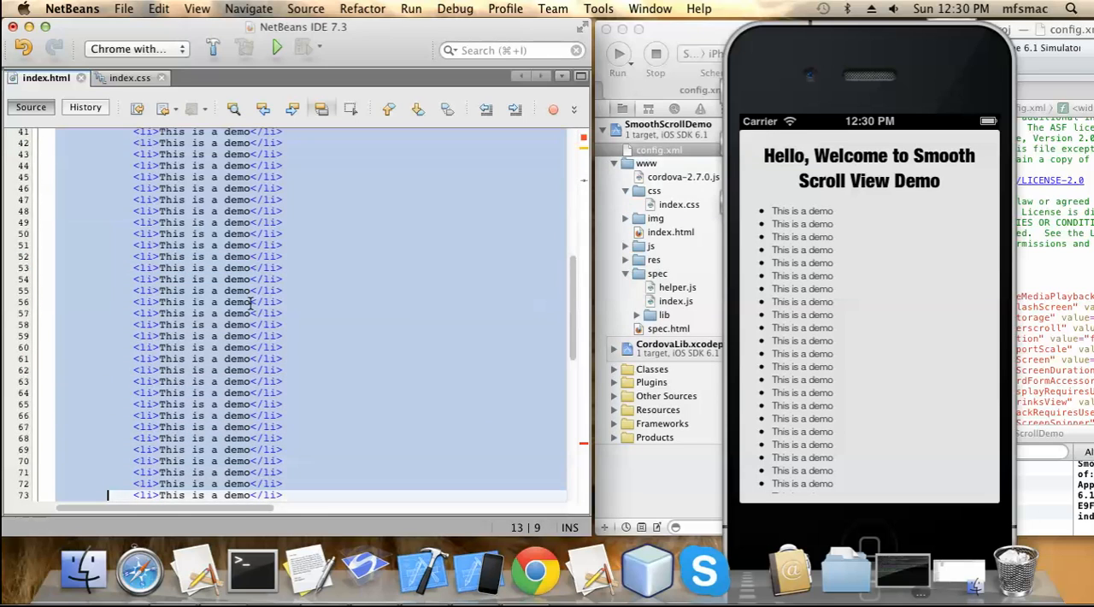
{"action": "scroll", "scroll_direction": "down", "scroll_amount": 3}
{"action": "type", "text": "<"}
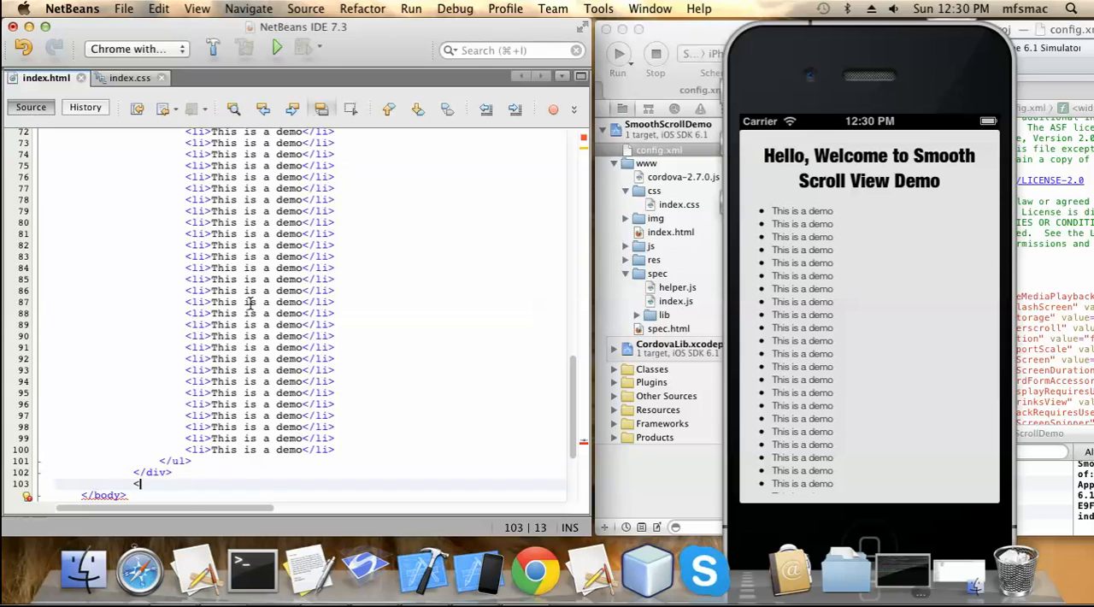
{"action": "type", "text": "/div>"}
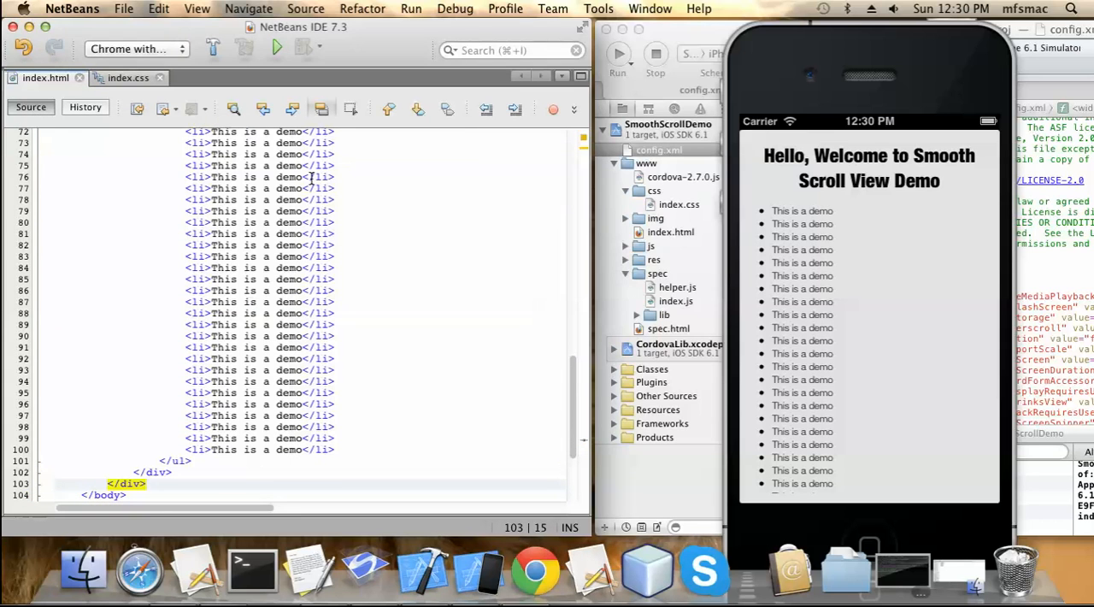
{"action": "scroll", "scroll_direction": "up", "scroll_amount": 3}
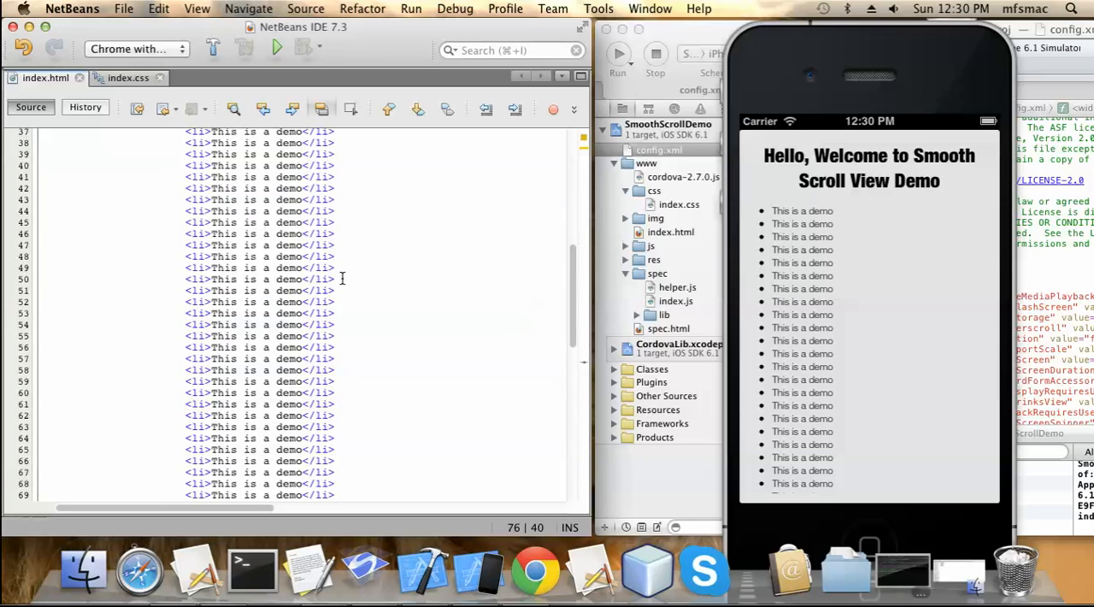
{"action": "scroll", "scroll_direction": "up", "scroll_amount": 3}
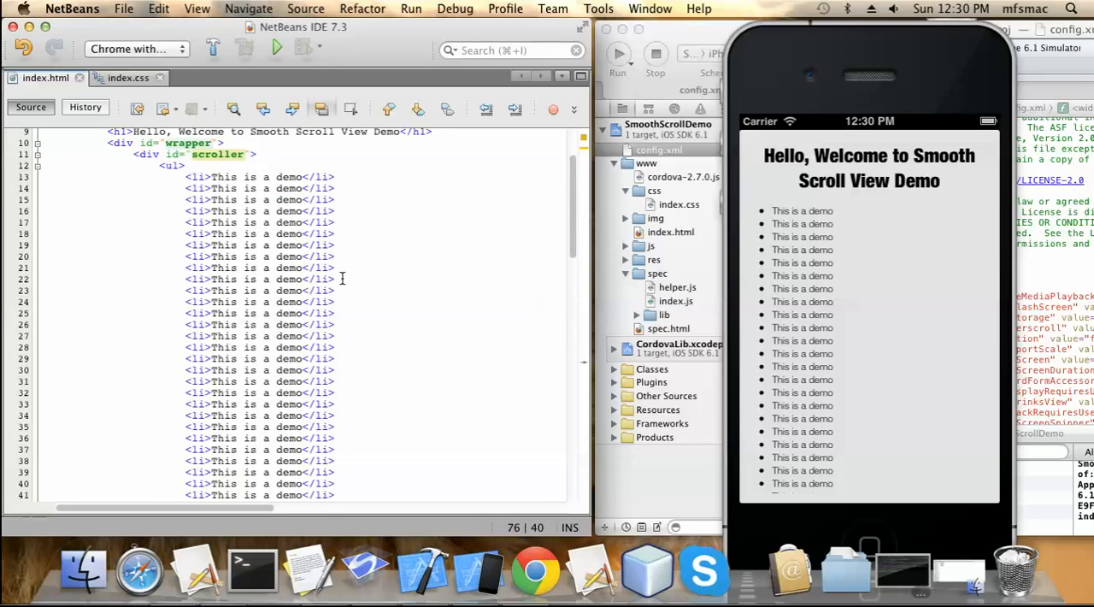
{"action": "scroll", "scroll_direction": "up", "scroll_amount": 3}
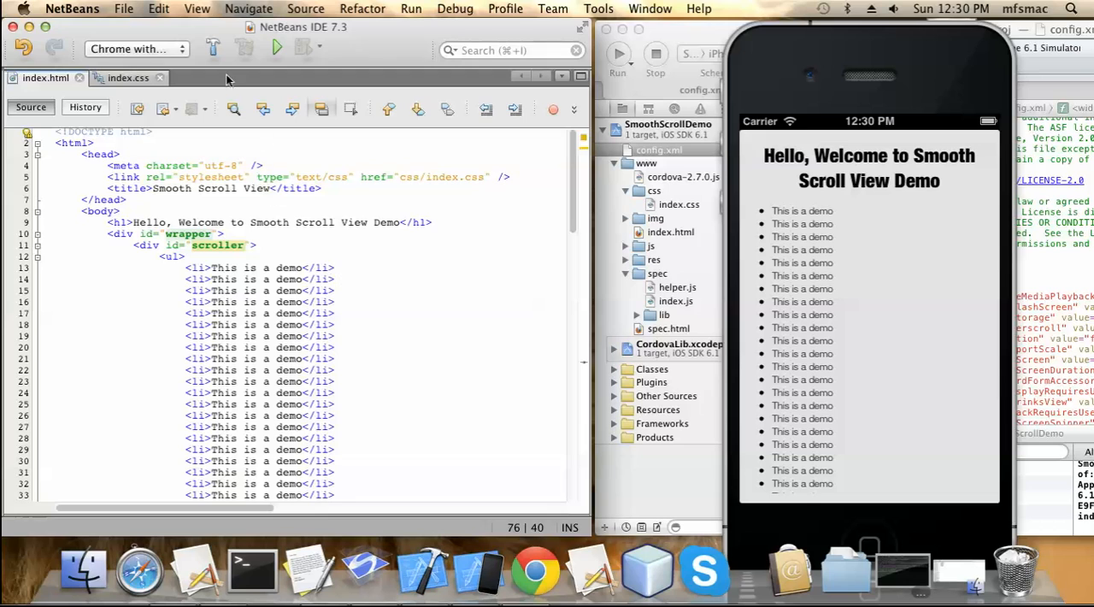
Step: In index.css create a #wrapper rule and move the ul's absolute positioning into it
{"action": "left_click", "coordinate": [127, 78]}
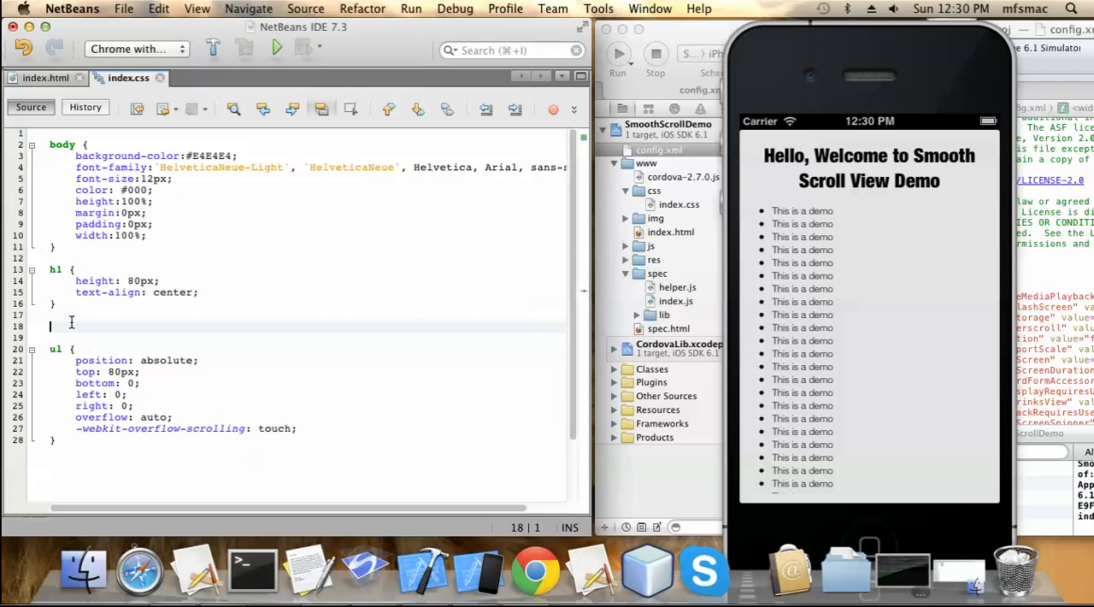
{"action": "type", "text": "#"}
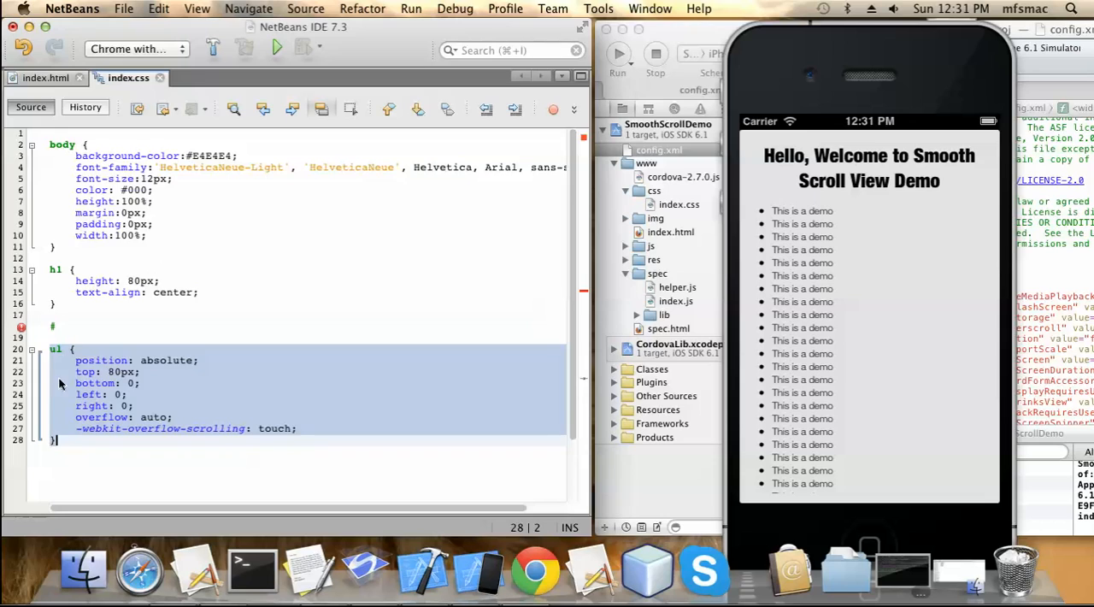
{"action": "left_click", "coordinate": [54, 315]}
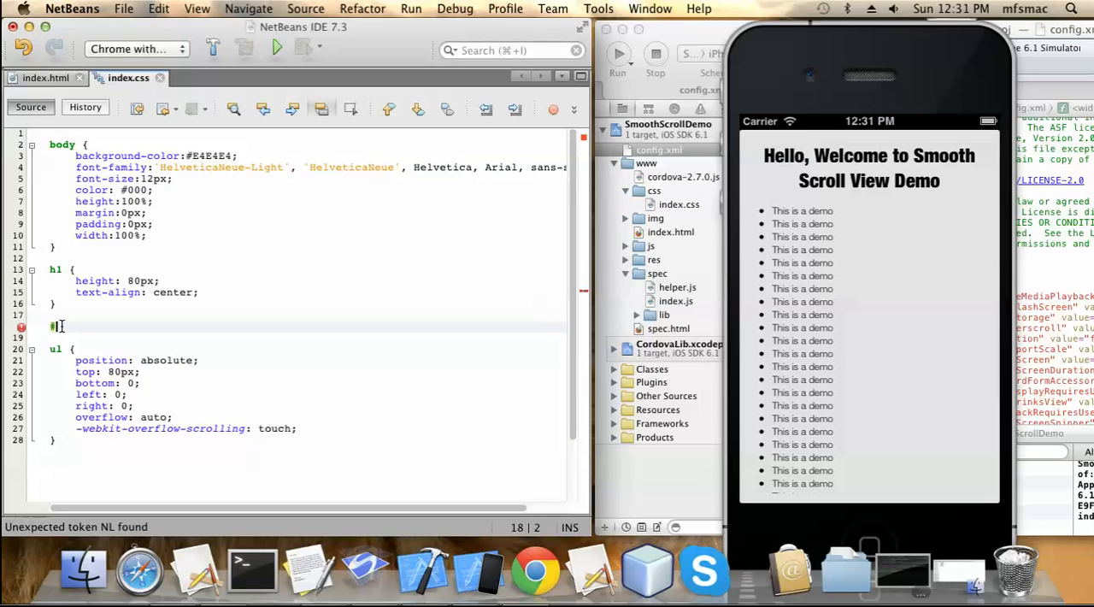
{"action": "type", "text": "wrapper"}
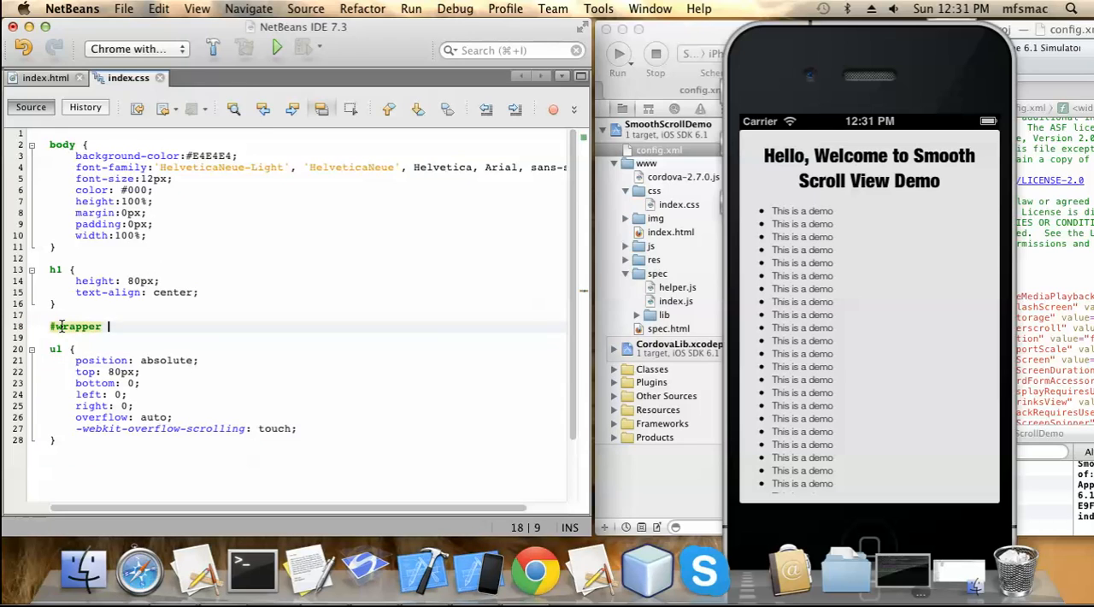
{"action": "key", "text": "Return"}
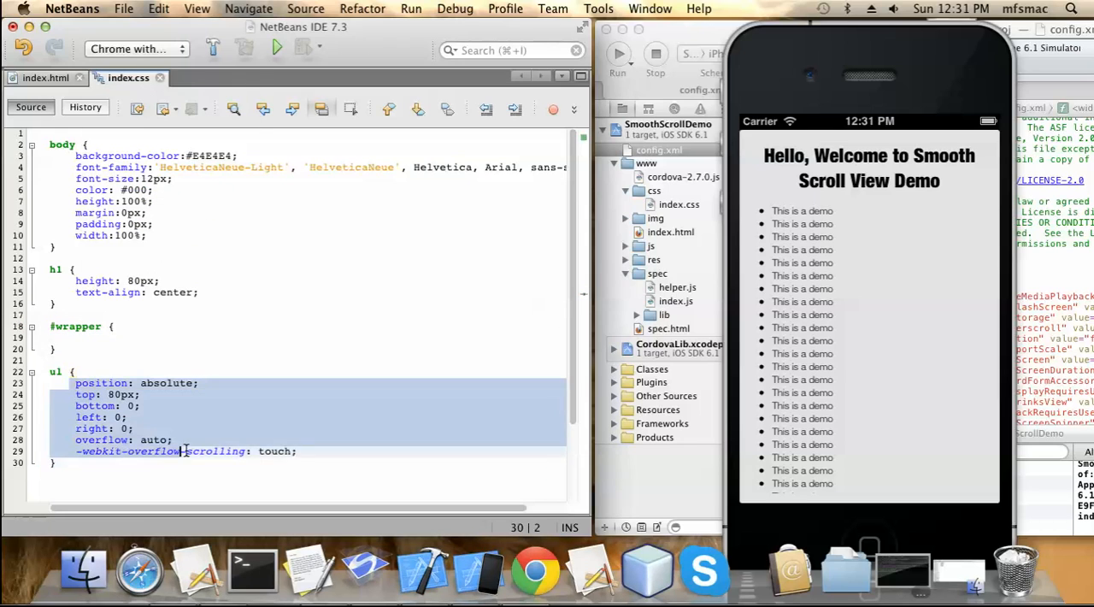
{"action": "left_click", "coordinate": [298, 452]}
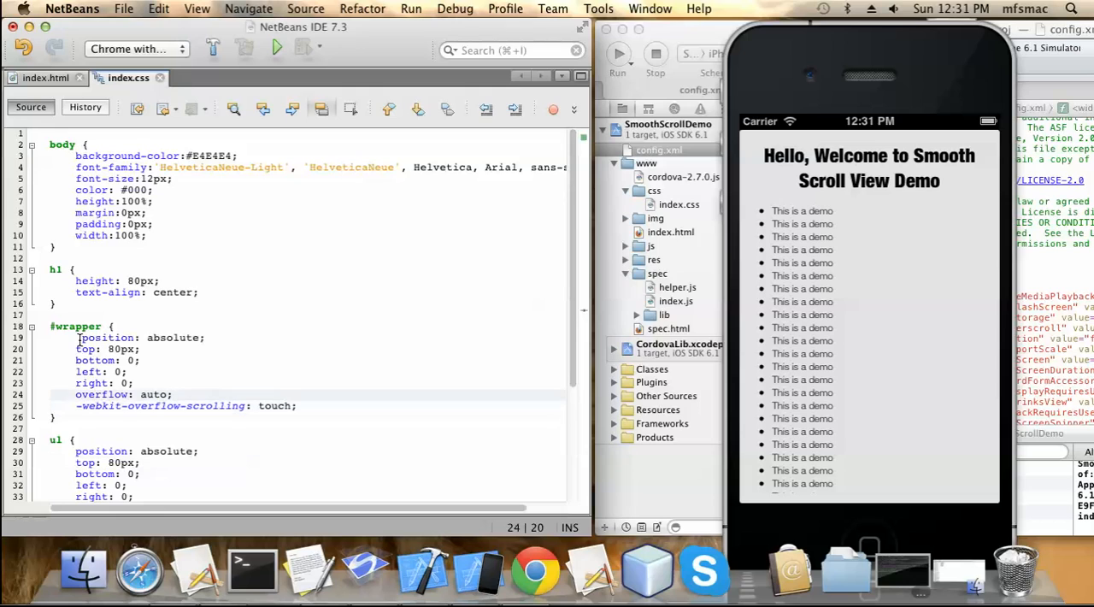
{"action": "left_click", "coordinate": [82, 337]}
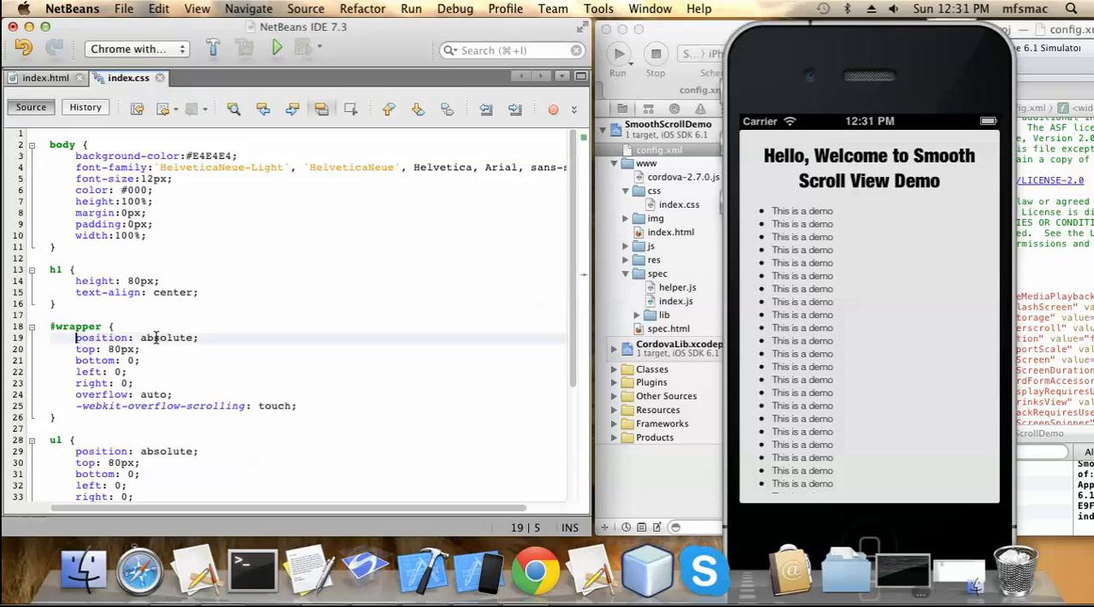
Step: Add #scroller {position: absolute; z-index: 1} and set the ul to width: 100%
{"action": "left_click", "coordinate": [134, 348]}
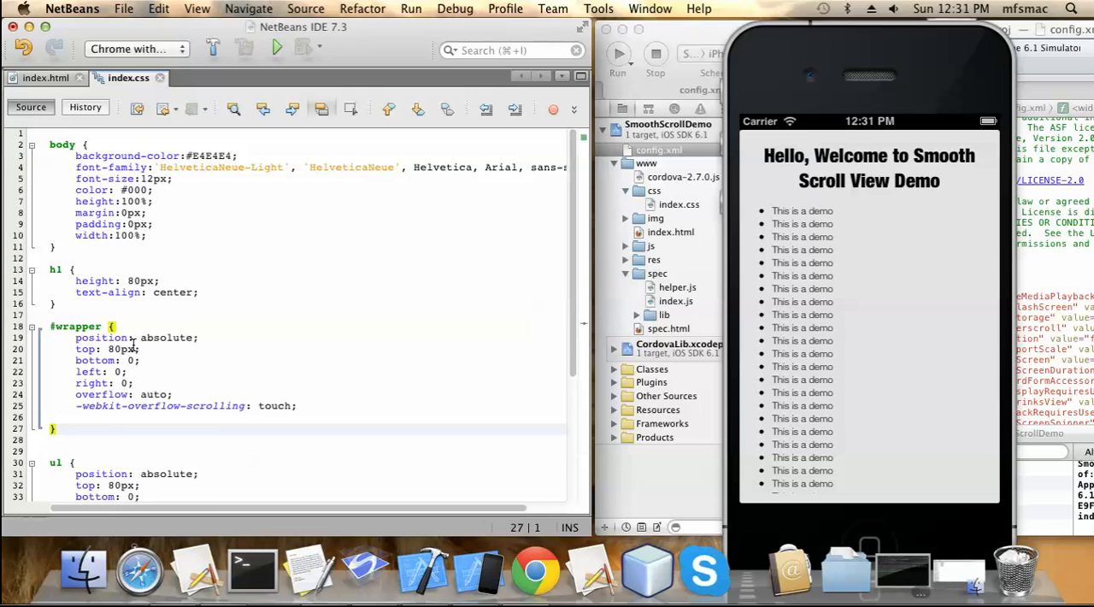
{"action": "type", "text": "#"}
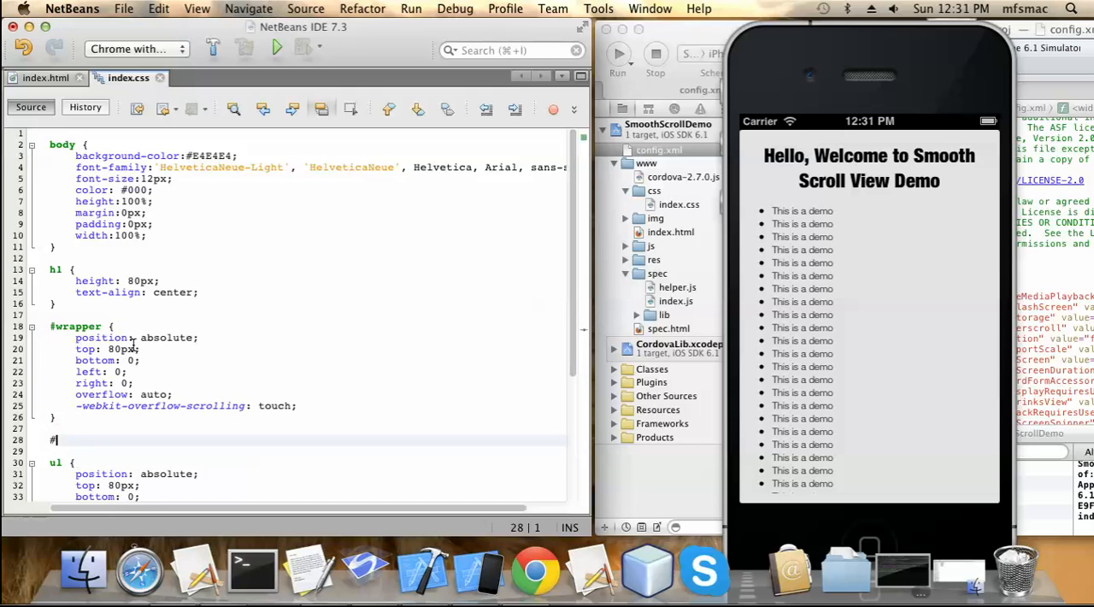
{"action": "type", "text": "scroller {"}
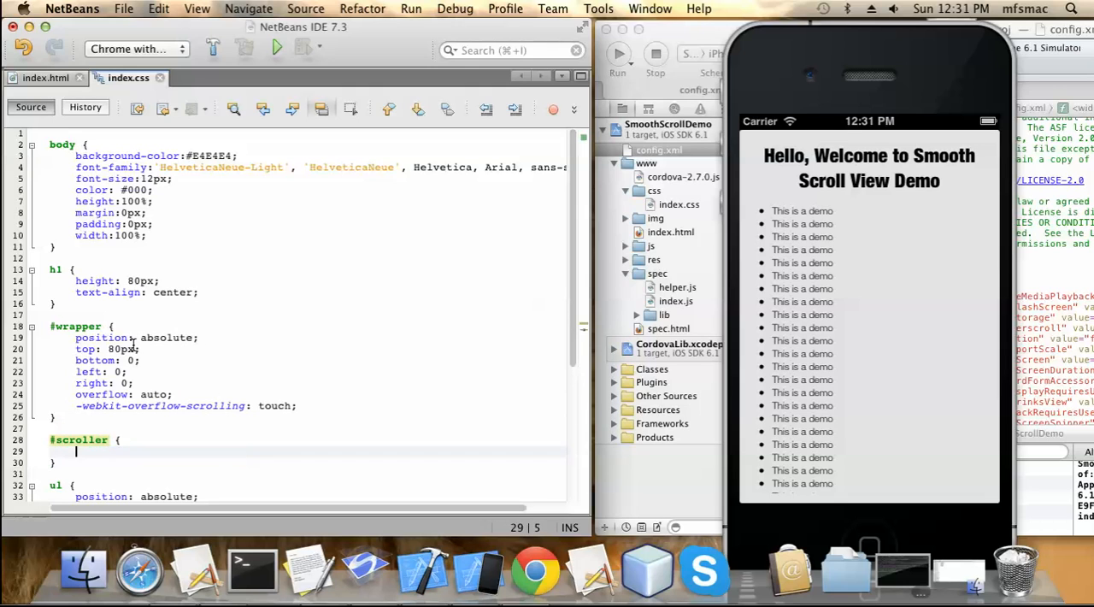
{"action": "type", "text": "pos"}
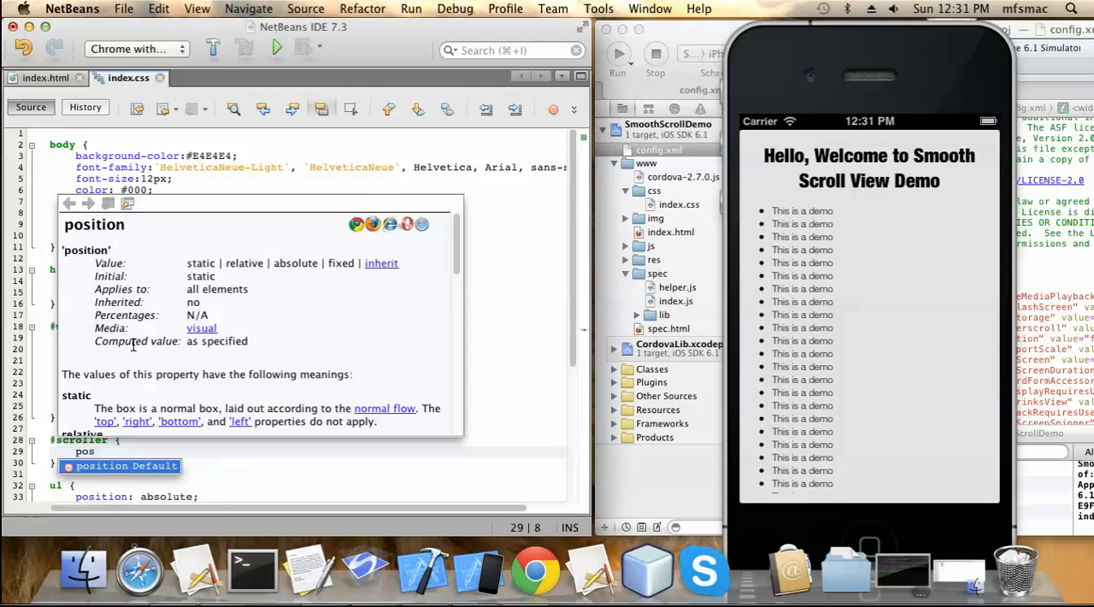
{"action": "type", "text": "absolute;"}
{"action": "left_click", "coordinate": [294, 496]}
{"action": "type", "text": "w"}
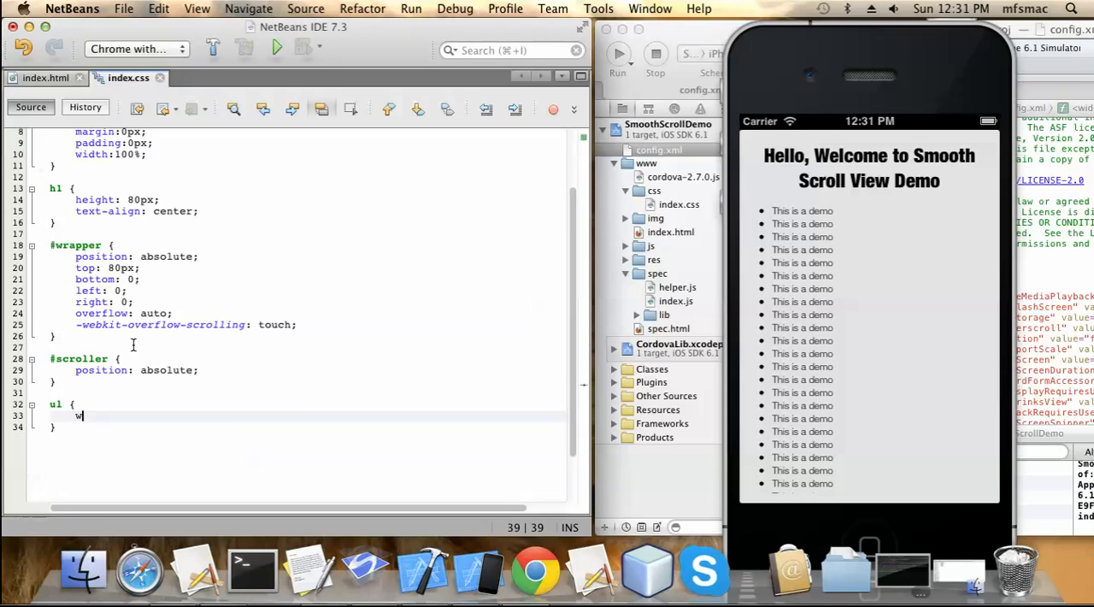
{"action": "type", "text": "idth: 1"}
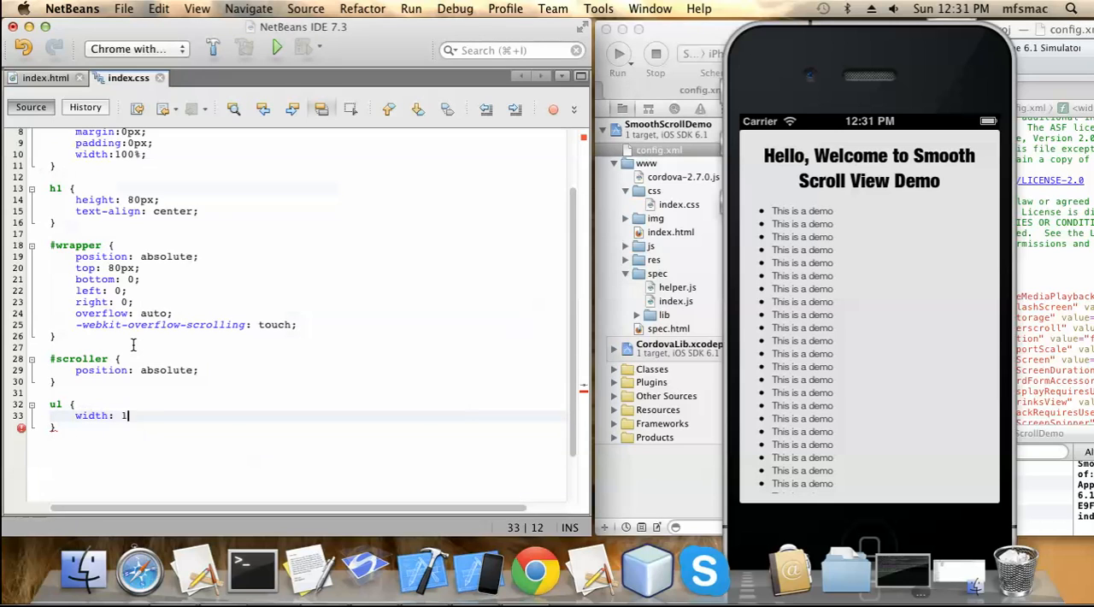
{"action": "type", "text": "00%;"}
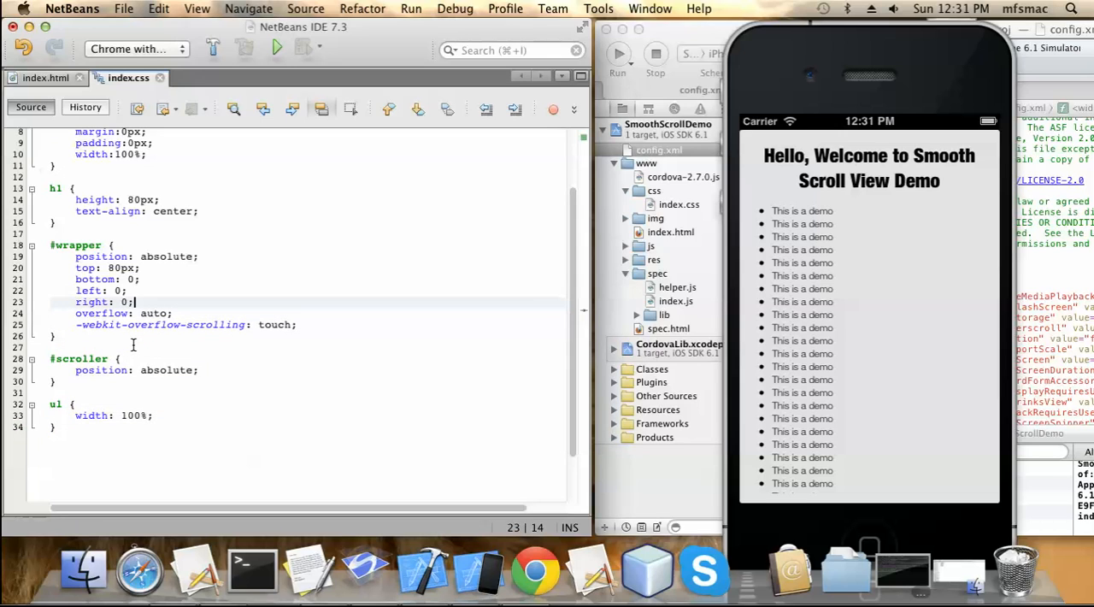
Step: Give the #wrapper rule z-index: 10 and rebuild the project
{"action": "key", "text": "Return"}
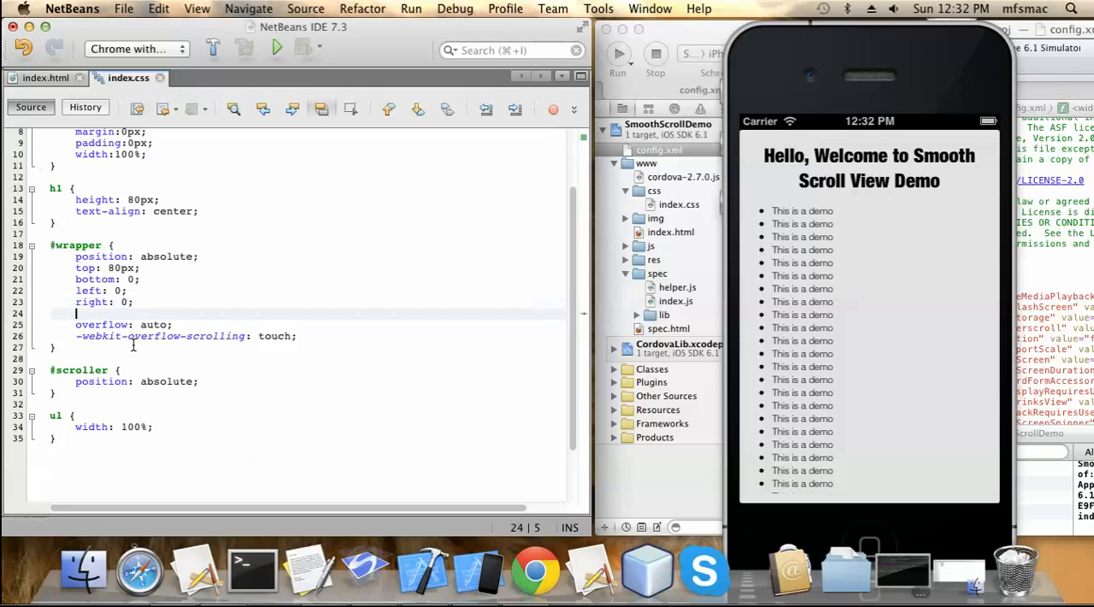
{"action": "type", "text": "z-index:"}
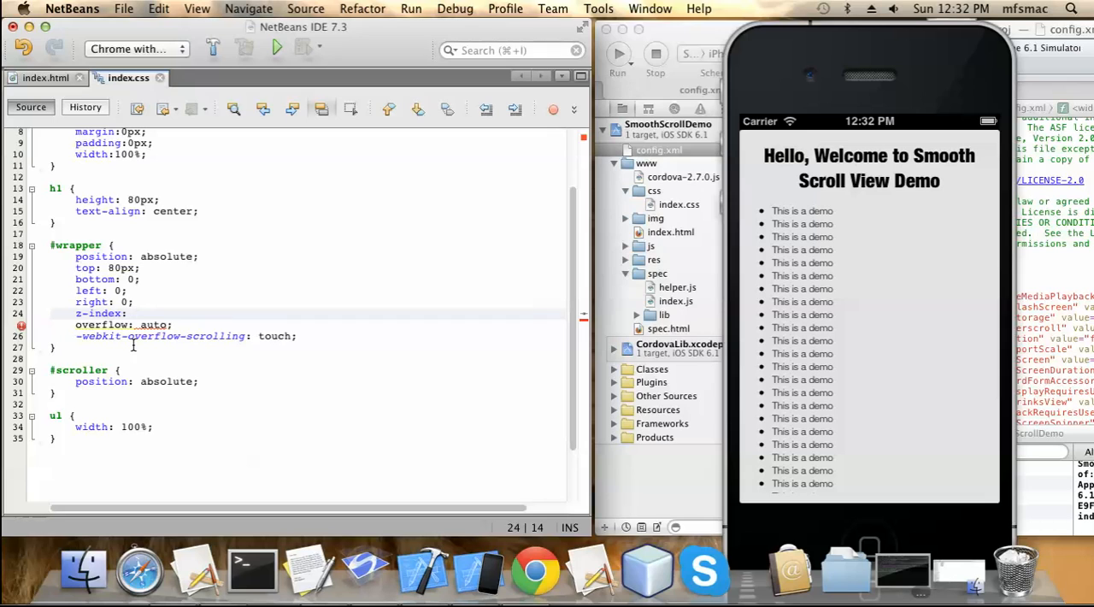
{"action": "type", "text": "10;"}
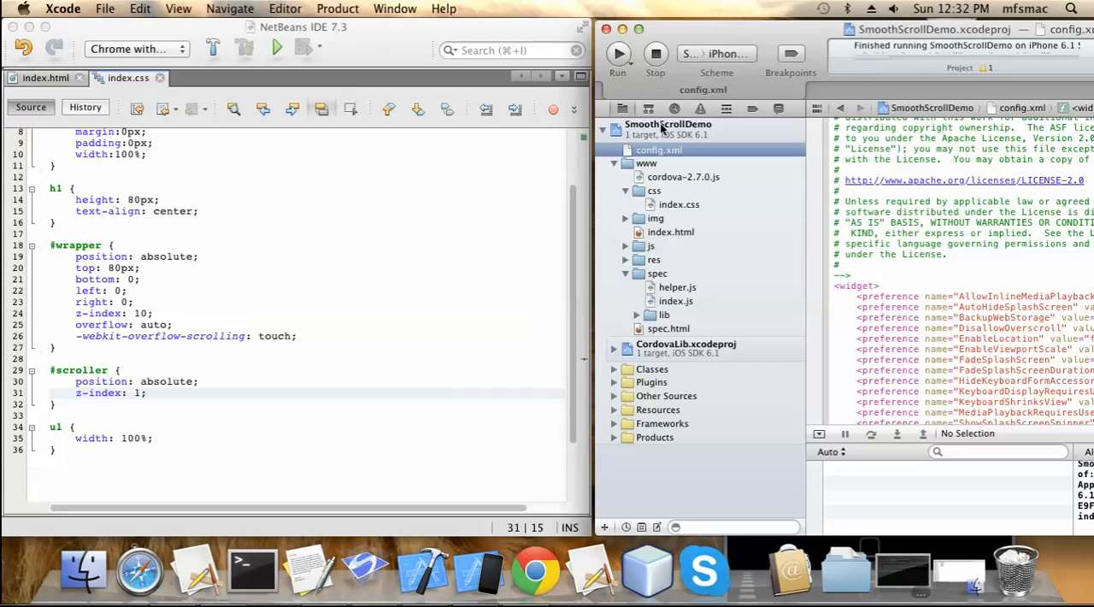
{"action": "left_click", "coordinate": [618, 53]}
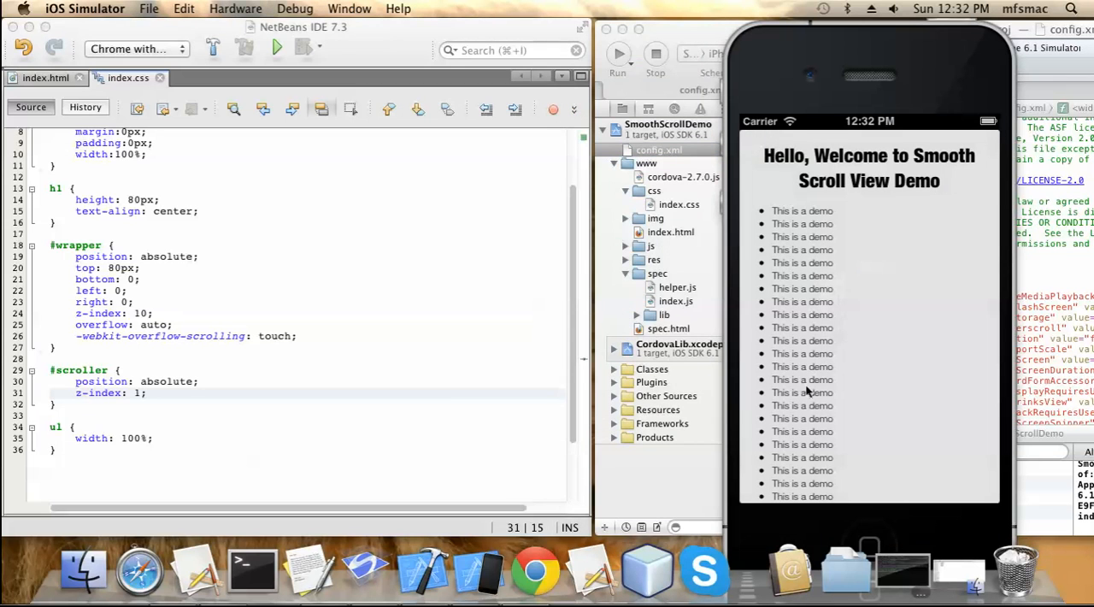
{"action": "scroll", "scroll_direction": "down", "scroll_amount": 3}
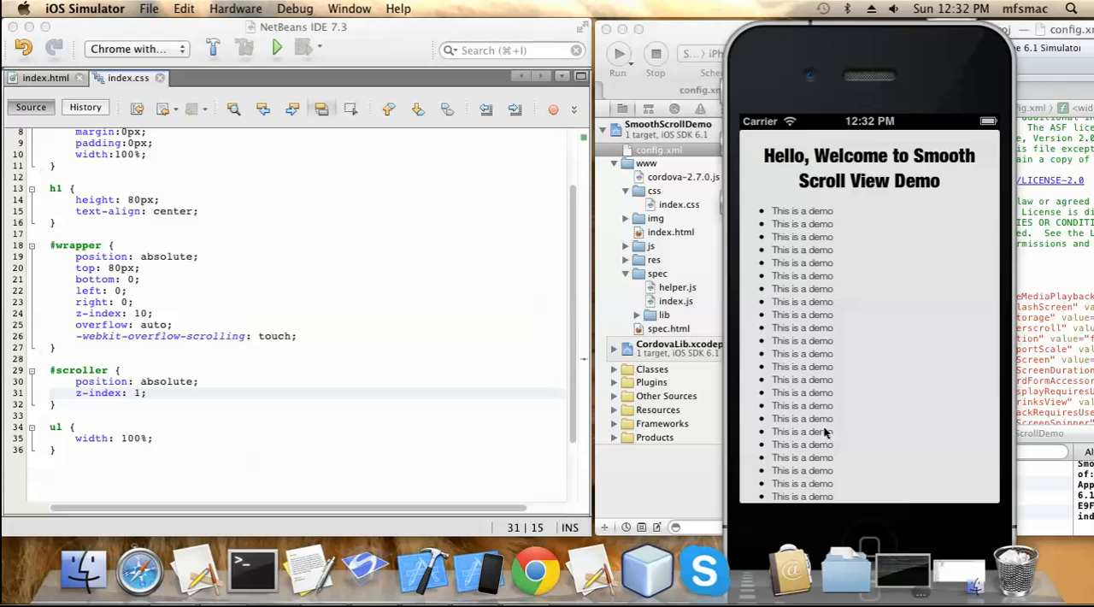
{"action": "mouse_move", "coordinate": [513, 305]}
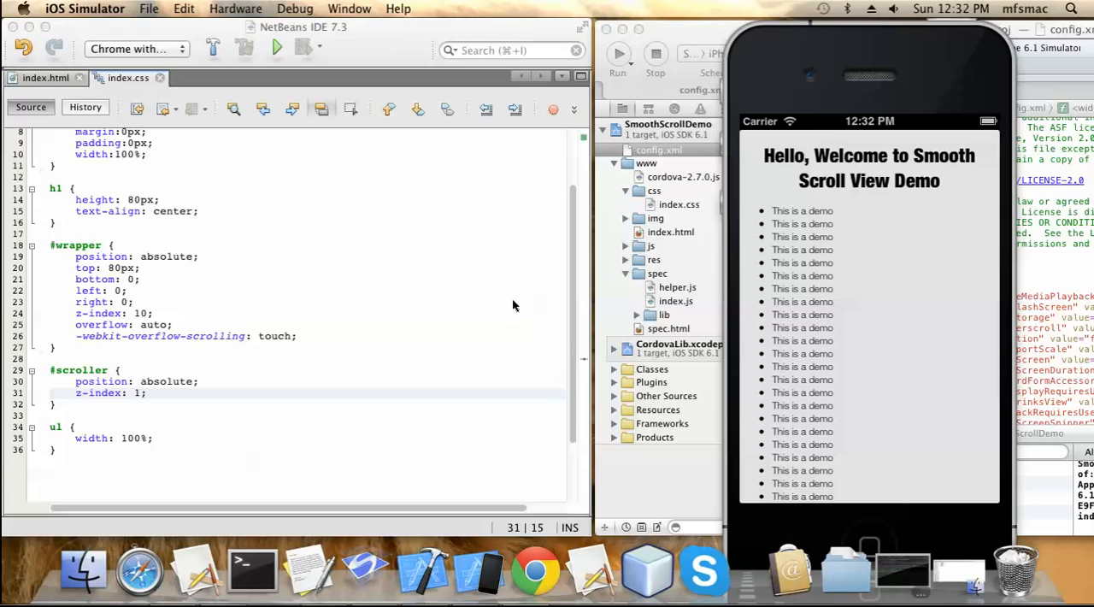
{"action": "mouse_move", "coordinate": [407, 289]}
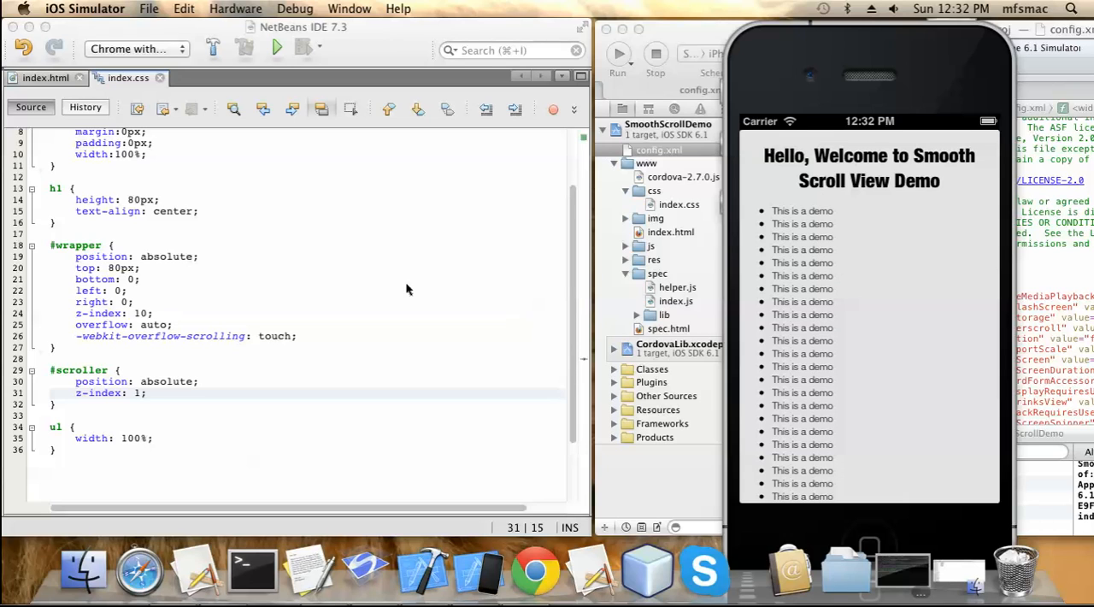
{"action": "left_click", "coordinate": [291, 335]}
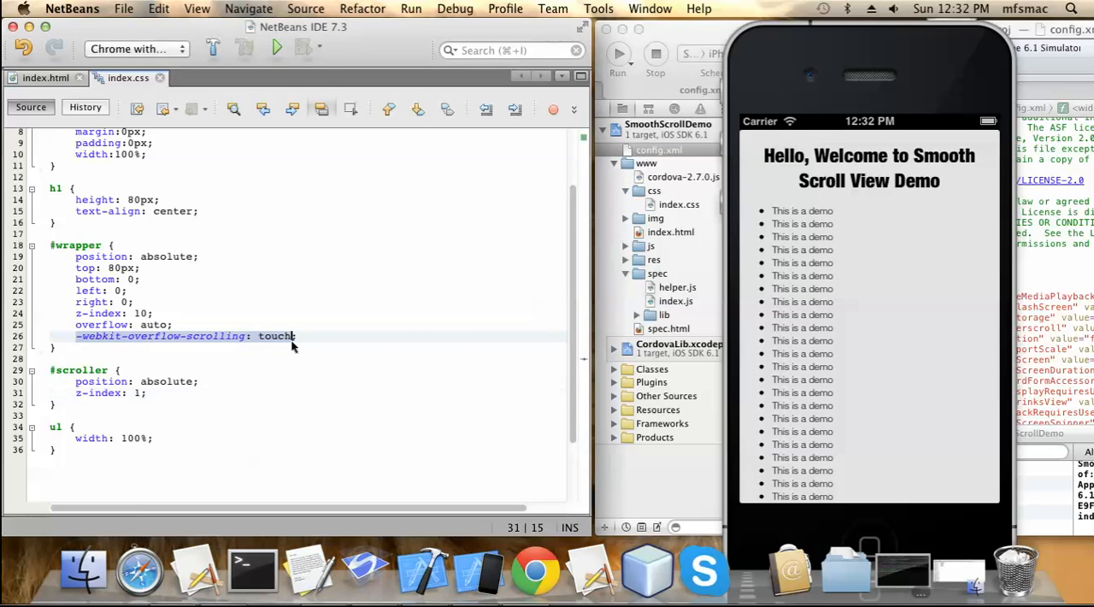